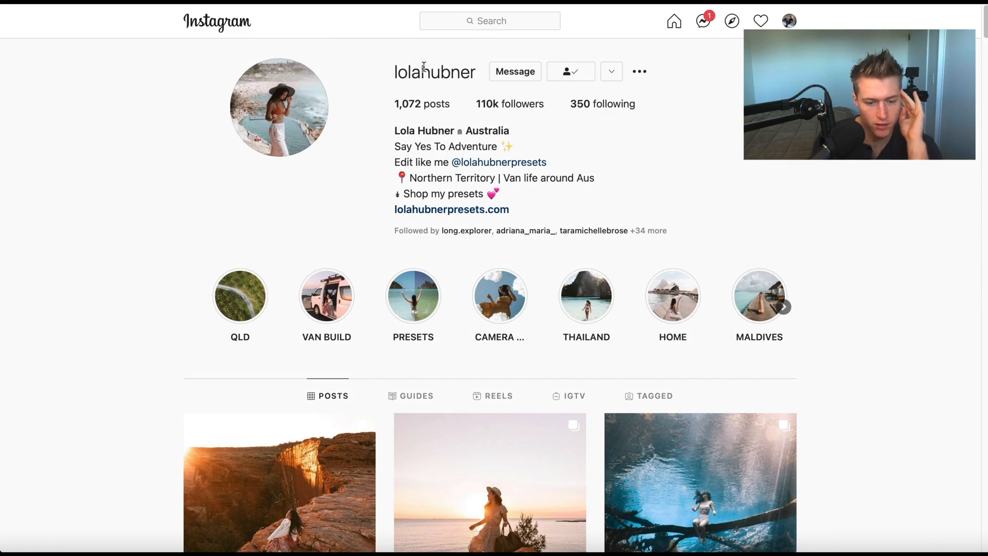
- Close the reference preview and scroll the Develop panels down to the Tone Curve
scroll("down", 3)
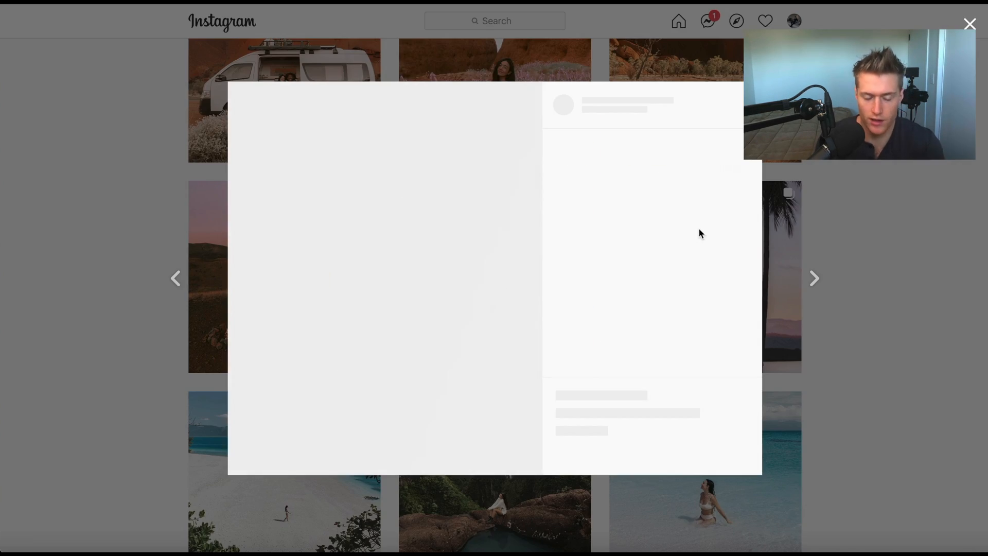
left_click(969, 23)
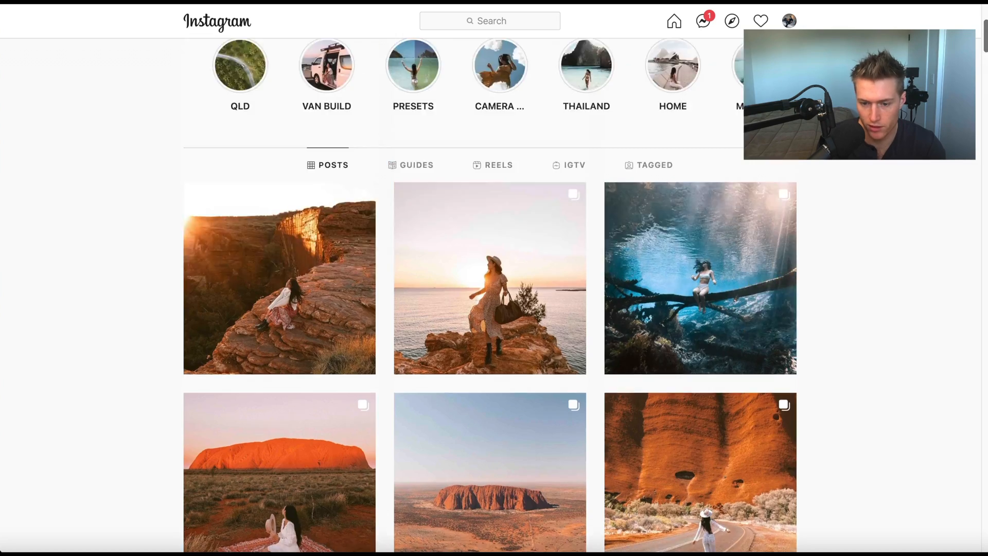
scroll("down", 3)
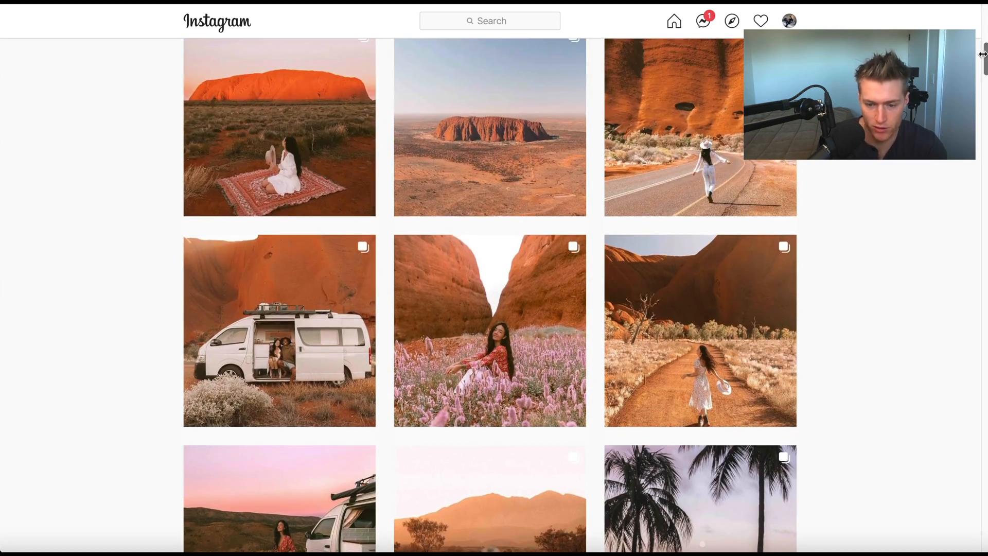
scroll("down", 3)
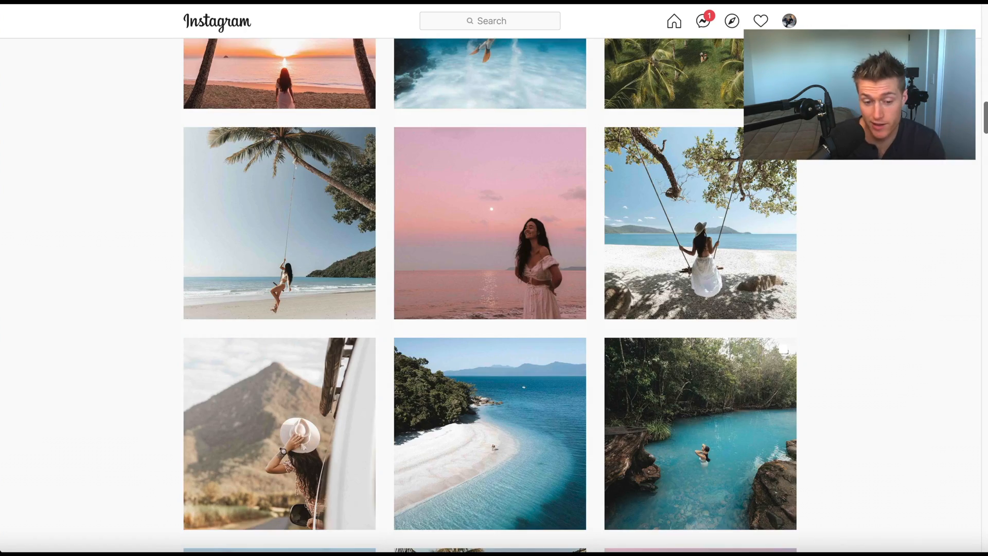
scroll("down", 3)
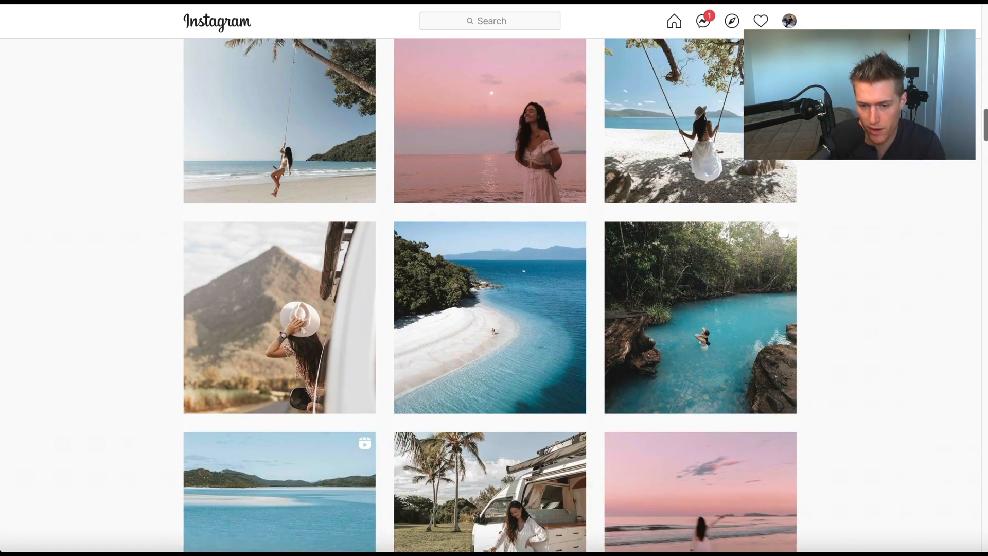
scroll("down", 3)
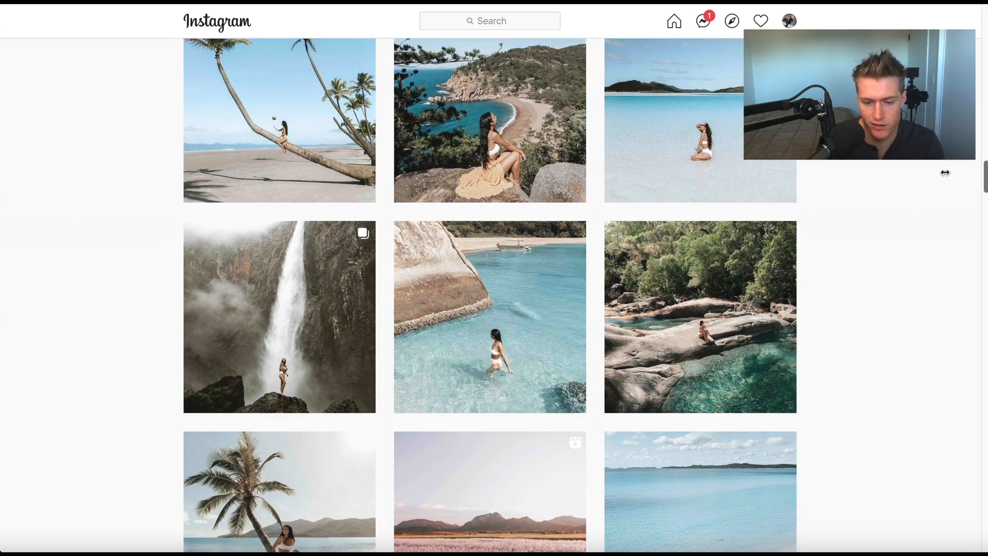
scroll("down", 3)
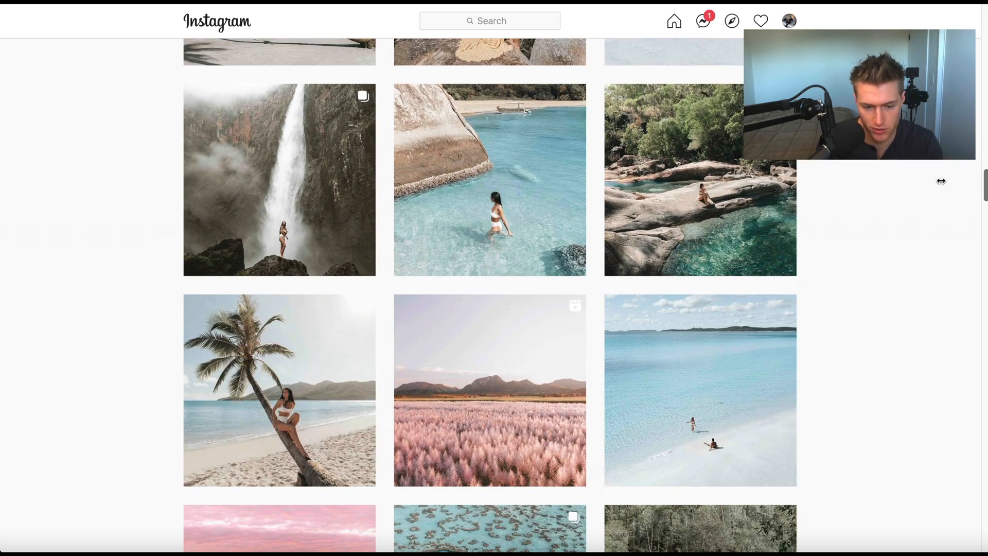
scroll("down", 3)
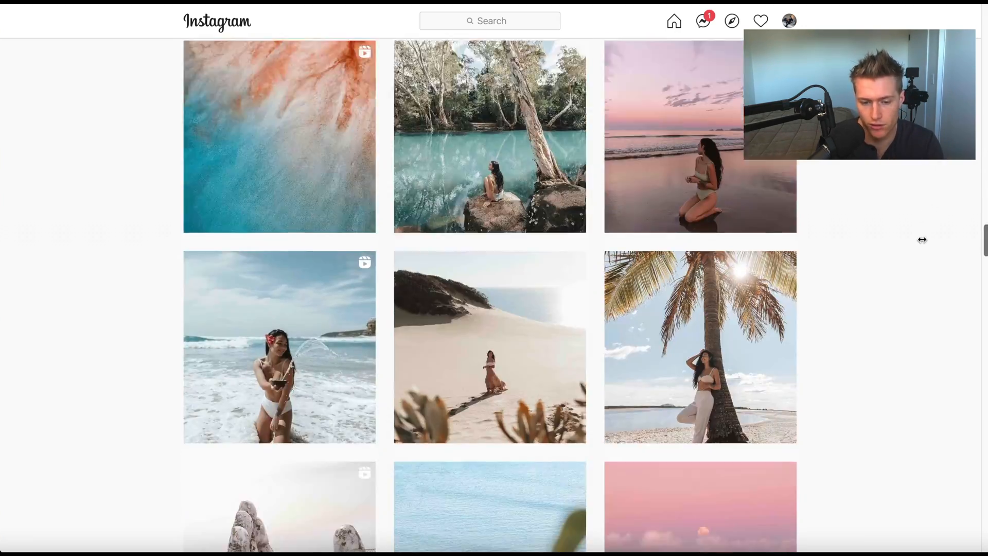
left_click(490, 136)
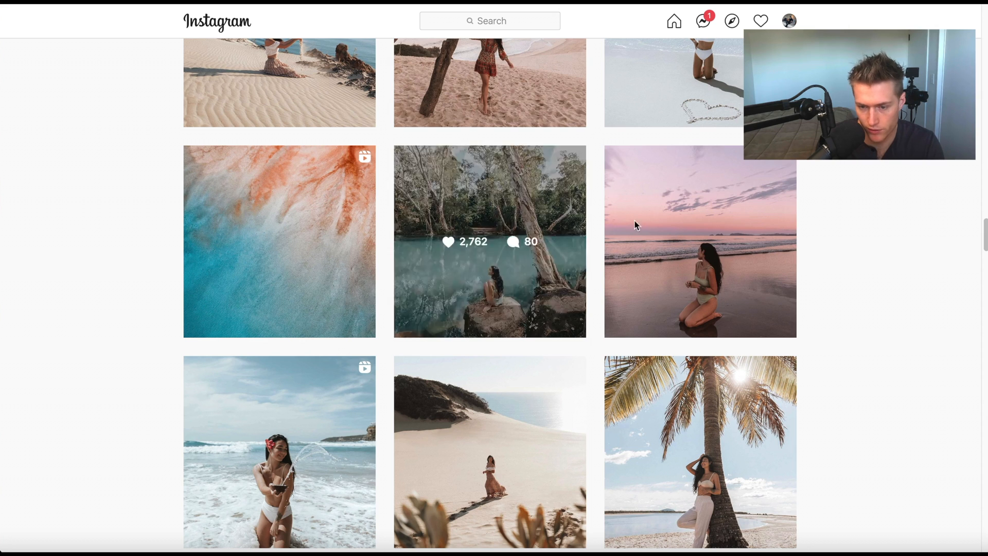
- Raise the black point of the RGB point curve for a faded, lifted-blacks look
scroll("down", 3)
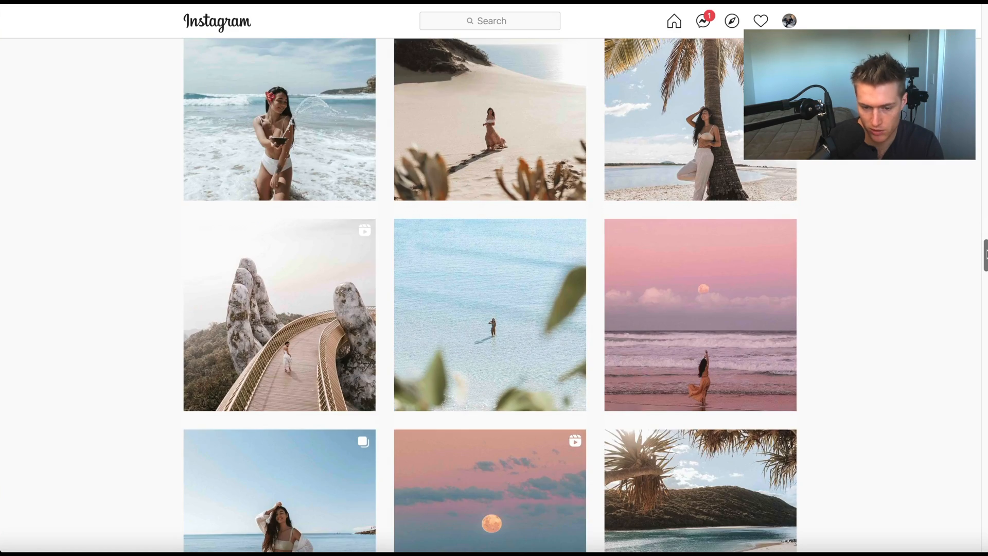
scroll("down", 3)
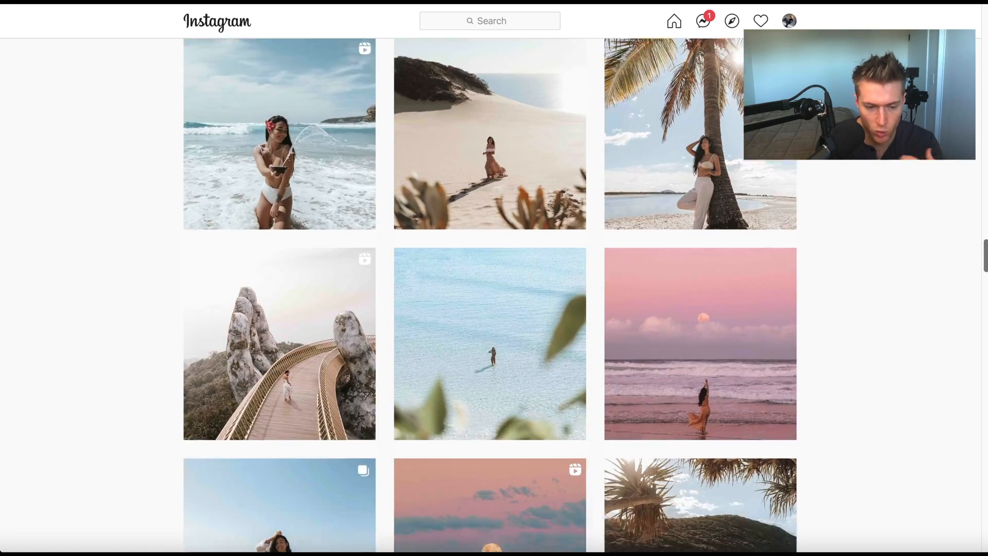
scroll("down", 3)
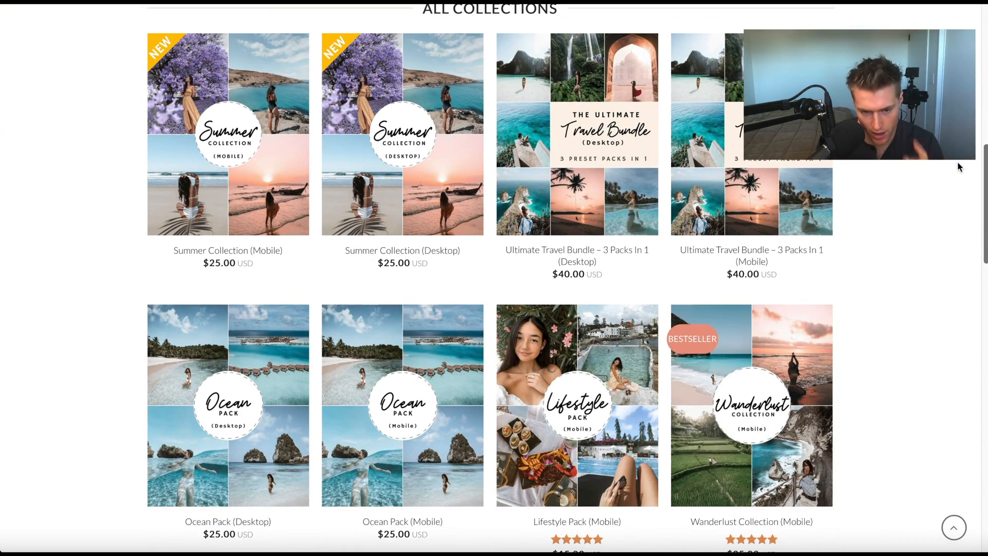
scroll("down", 3)
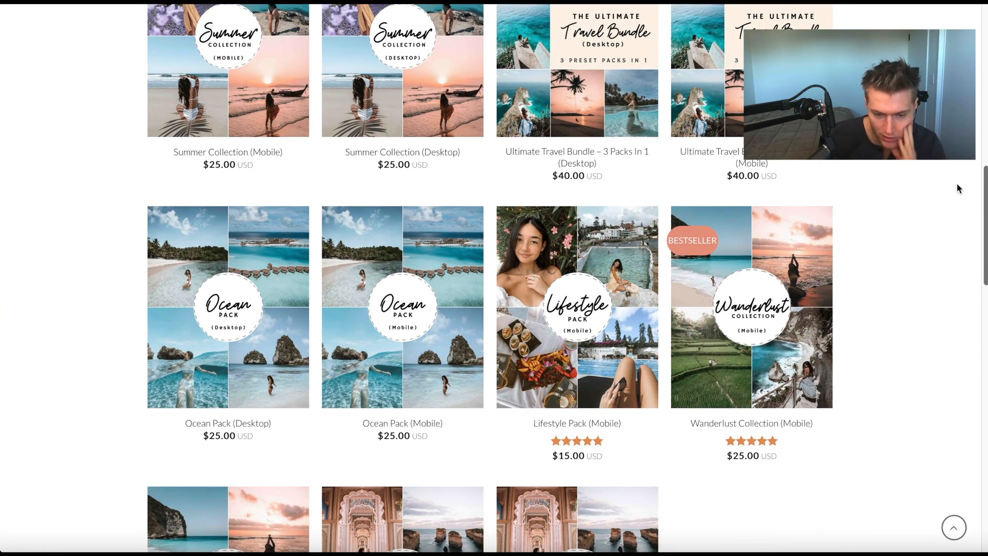
scroll("down", 3)
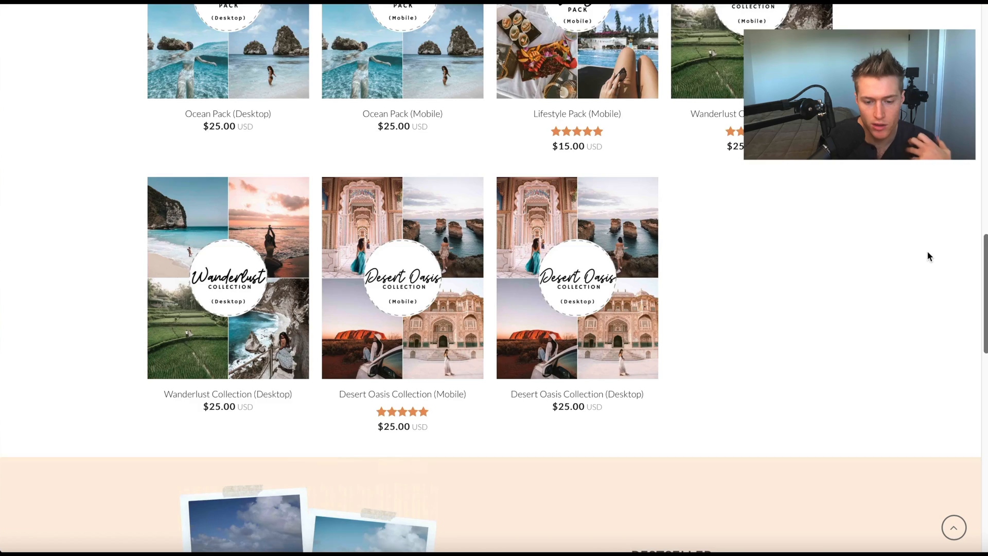
scroll("down", 3)
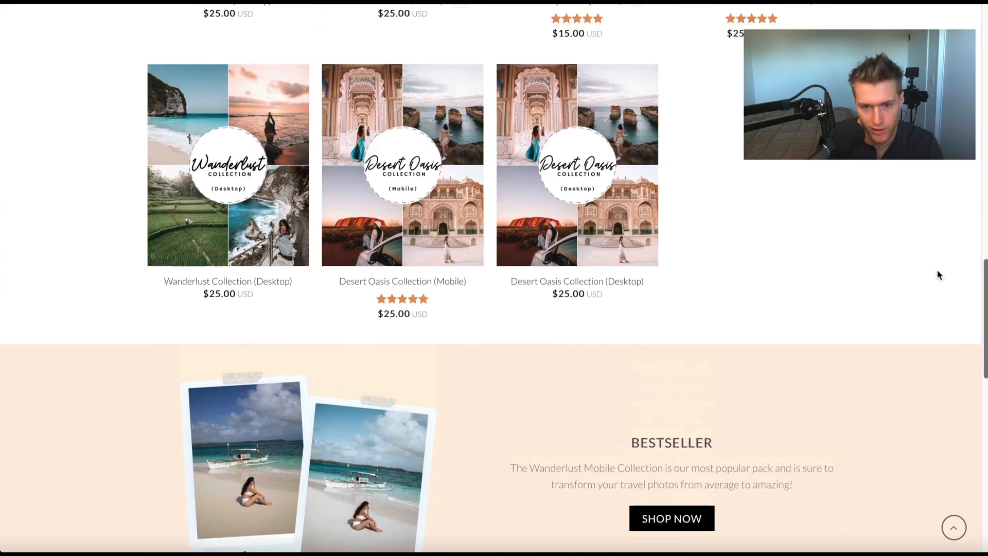
scroll("up", 3)
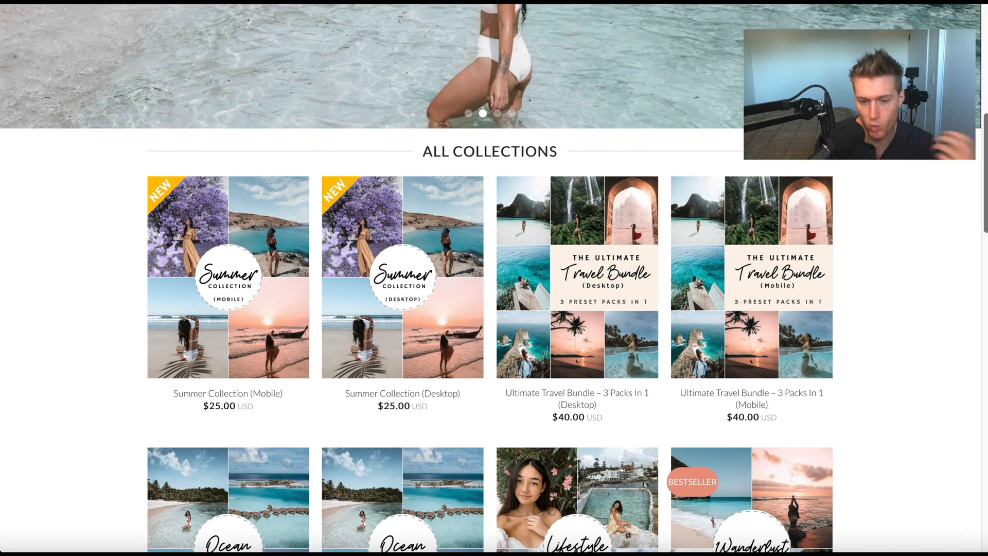
left_click(751, 276)
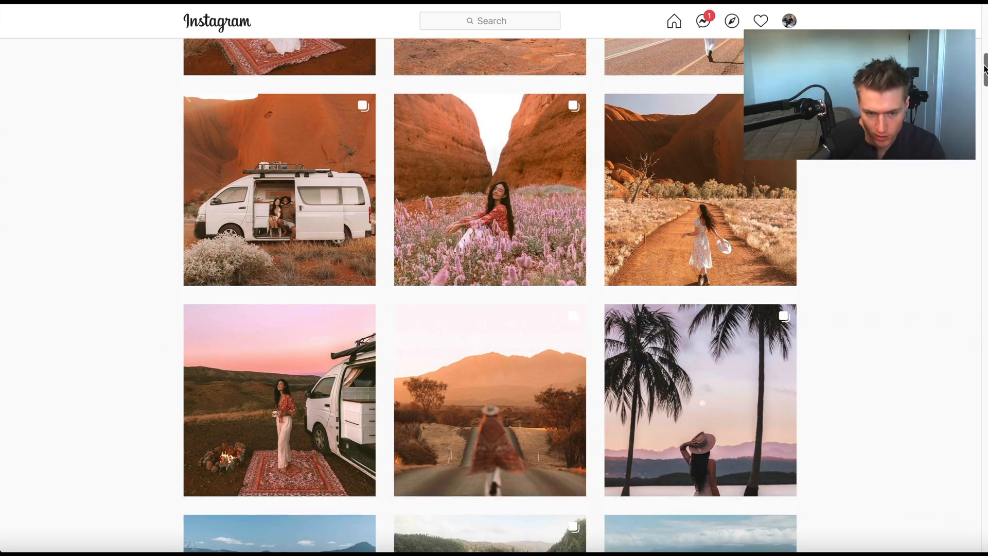
scroll("down", 3)
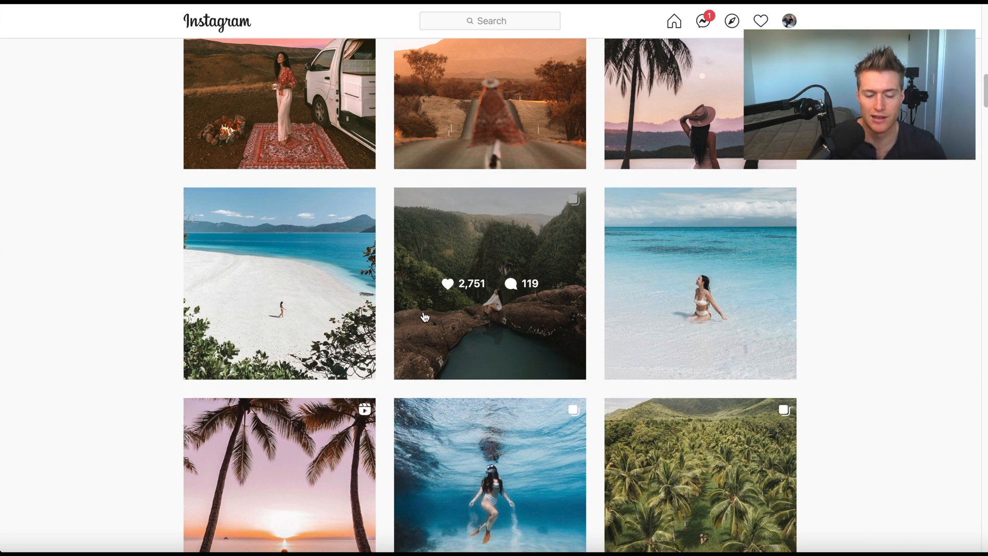
scroll("down", 3)
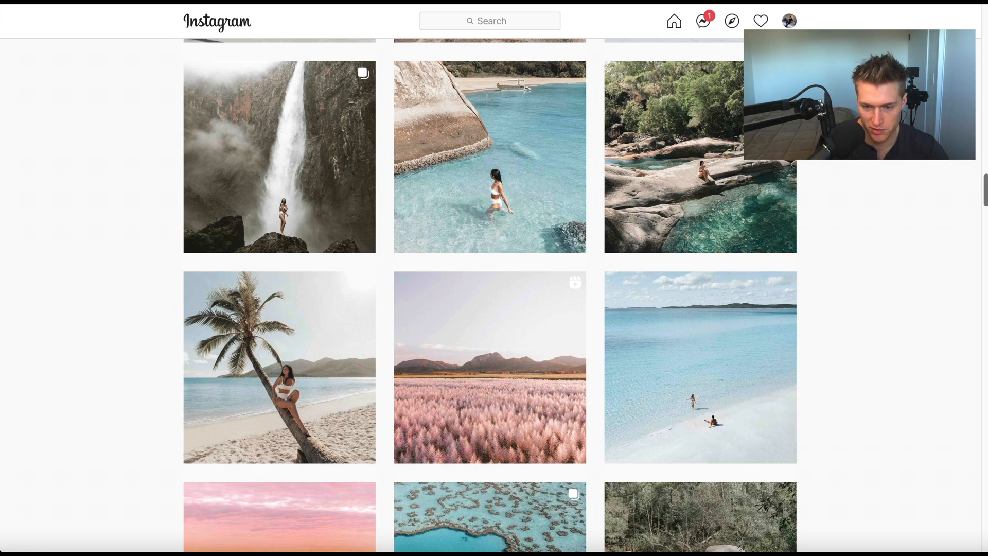
scroll("down", 3)
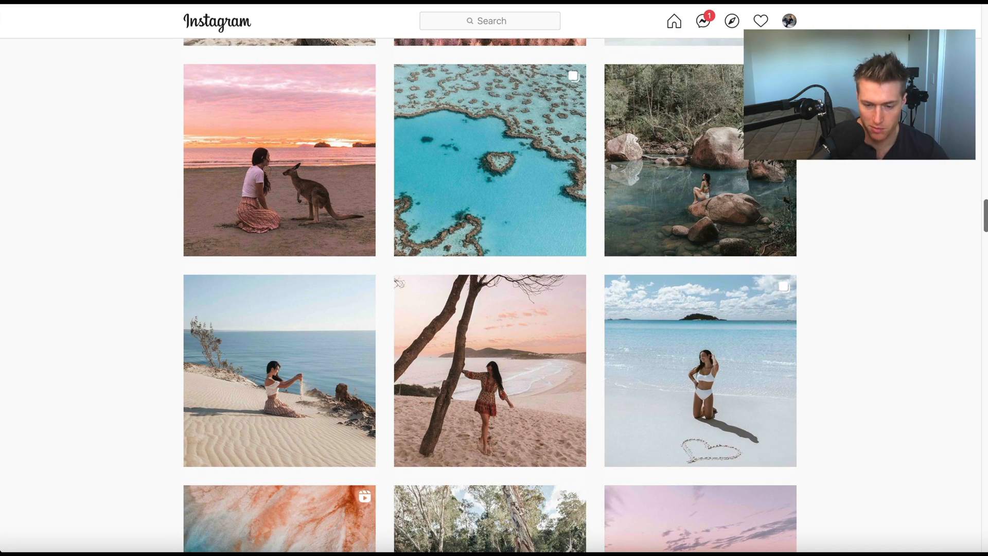
scroll("down", 3)
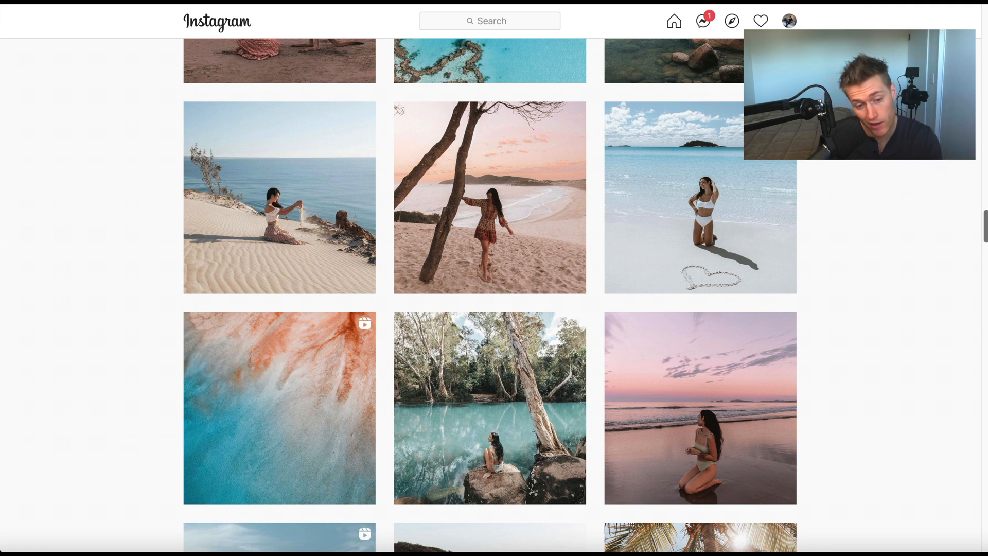
scroll("down", 3)
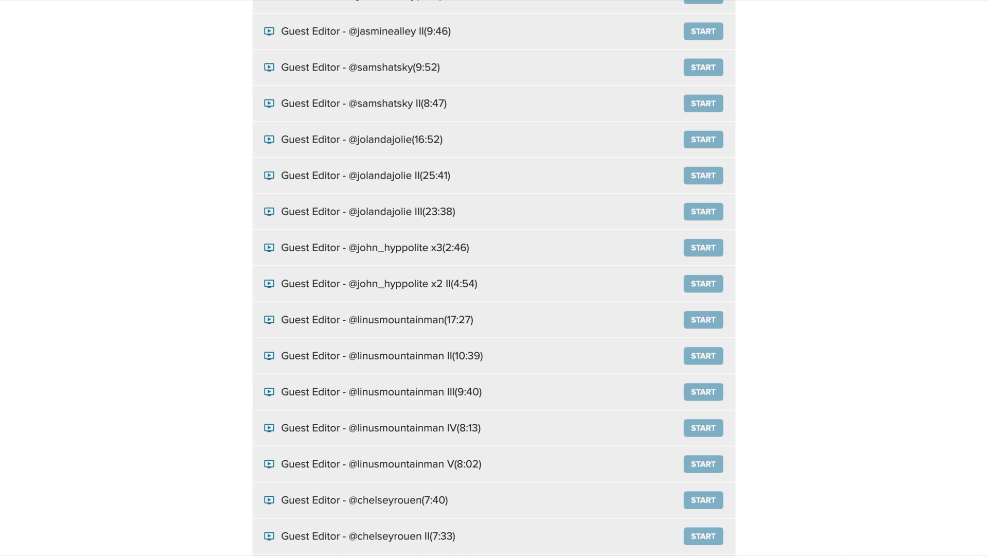
scroll("down", 3)
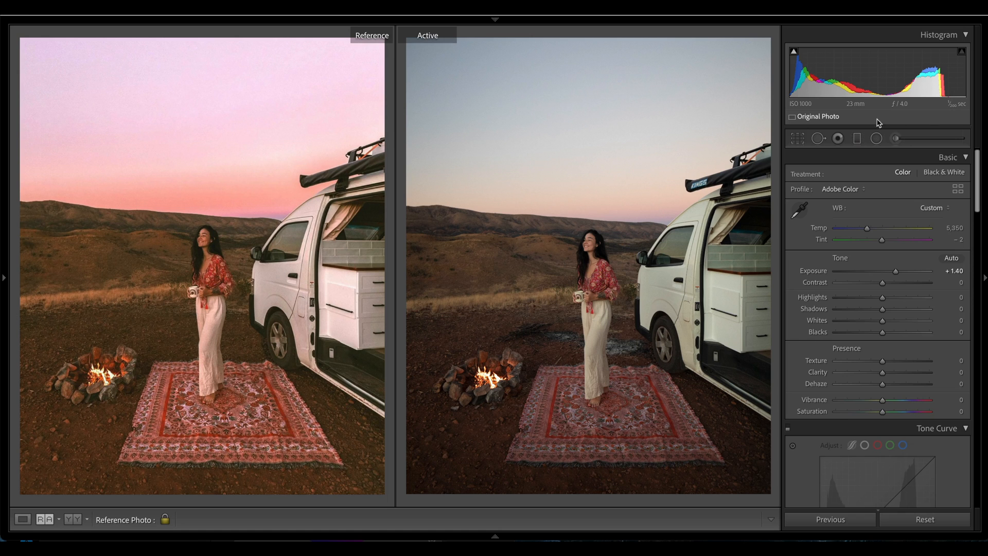
mouse_move(854, 111)
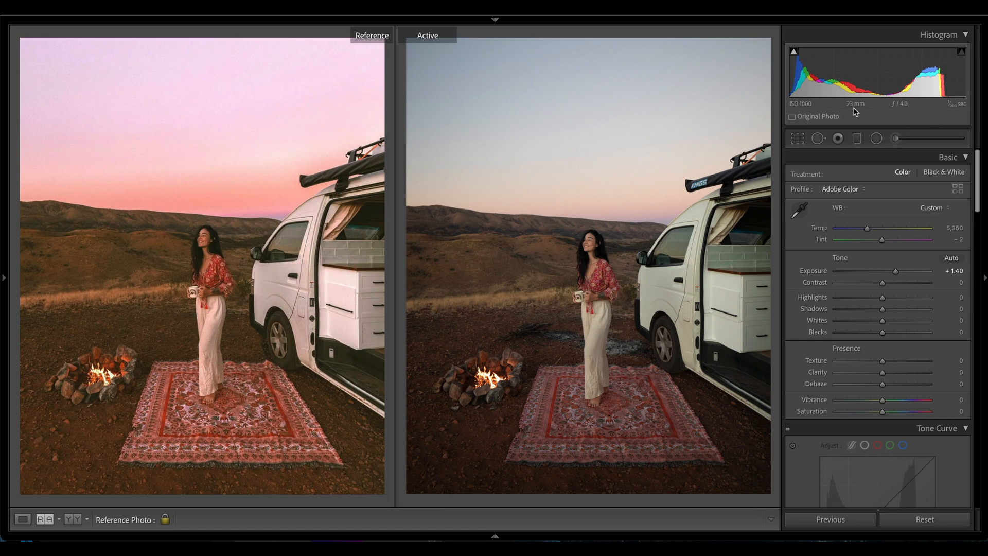
mouse_move(816, 108)
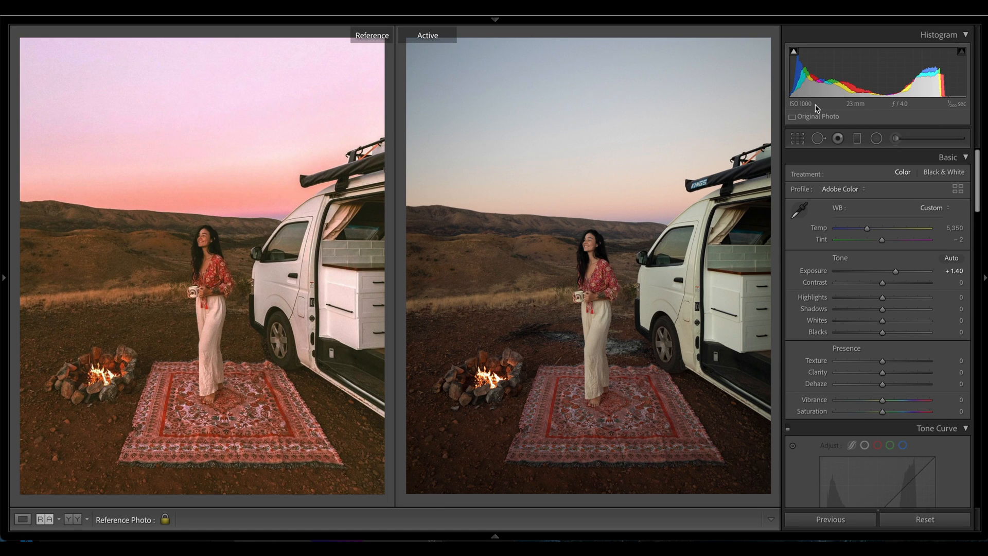
mouse_move(890, 115)
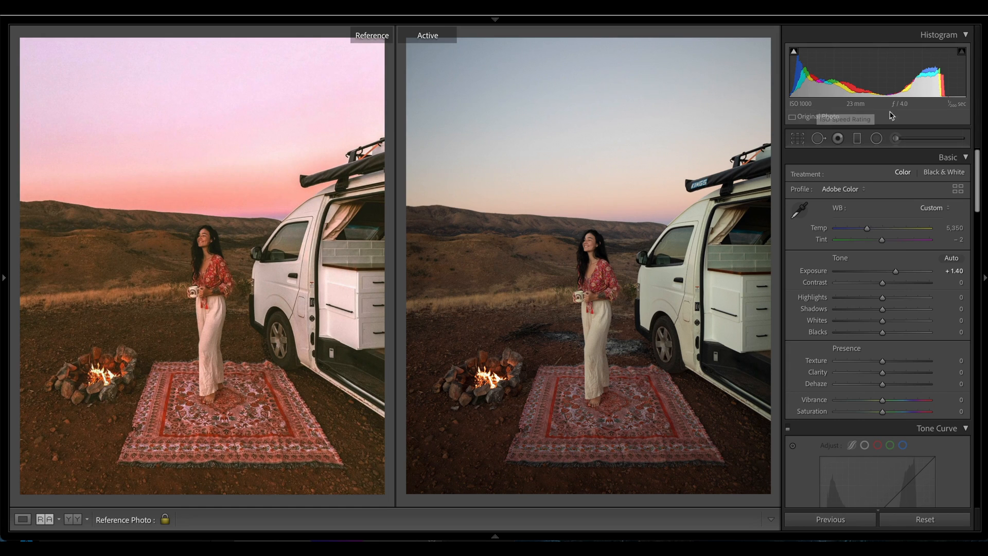
mouse_move(950, 102)
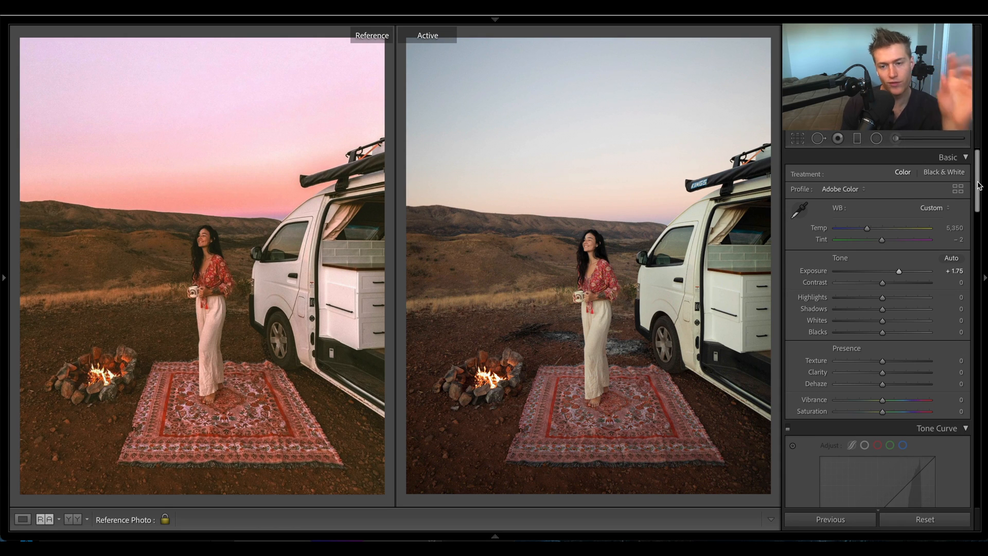
scroll("down", 3)
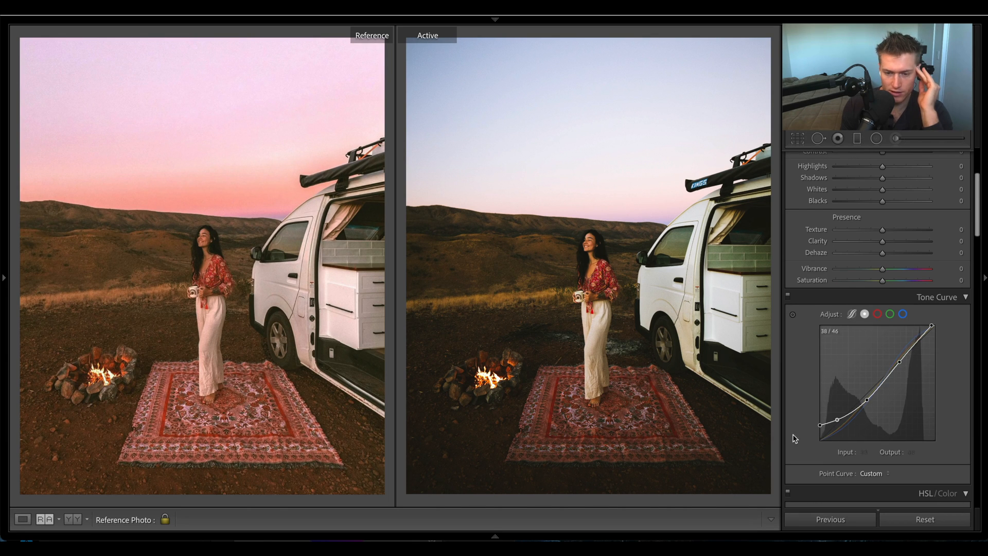
- Shape custom Red, Green and Blue channel curves, then return to the combined RGB curve
left_click(876, 314)
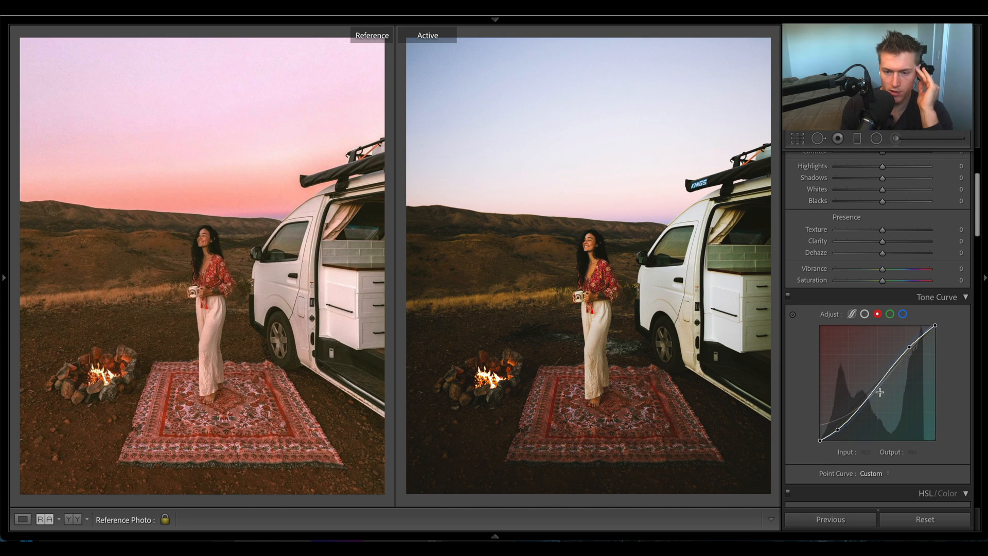
left_click(889, 314)
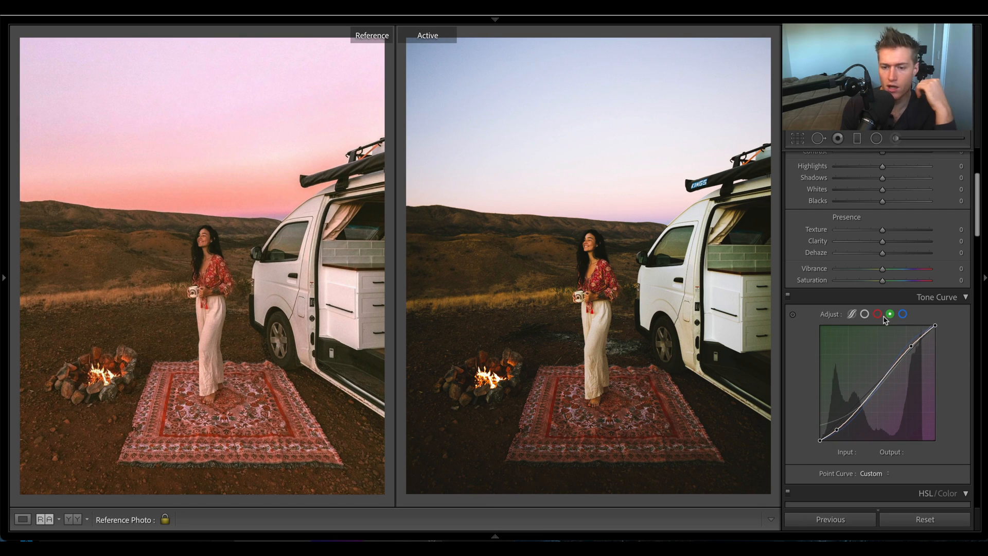
left_click(902, 314)
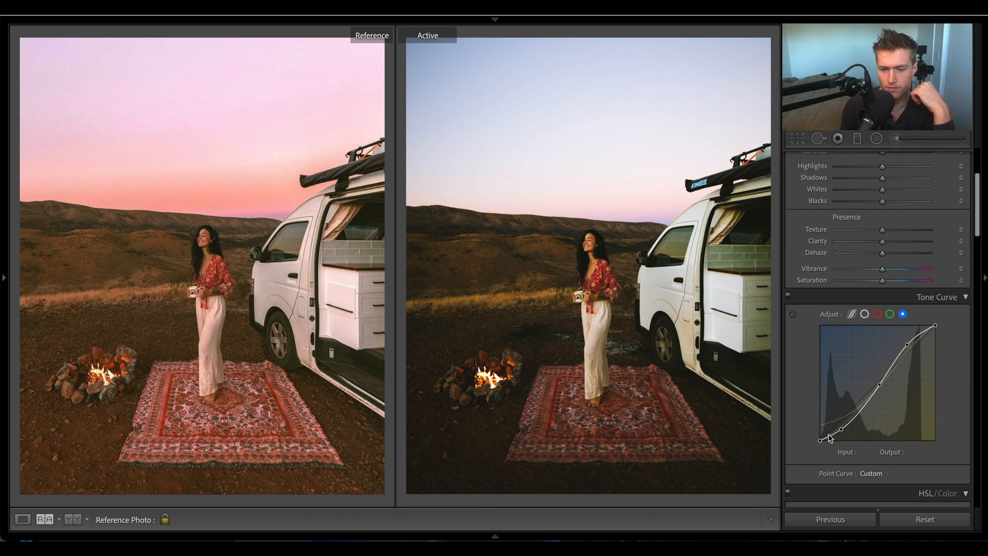
left_click(876, 313)
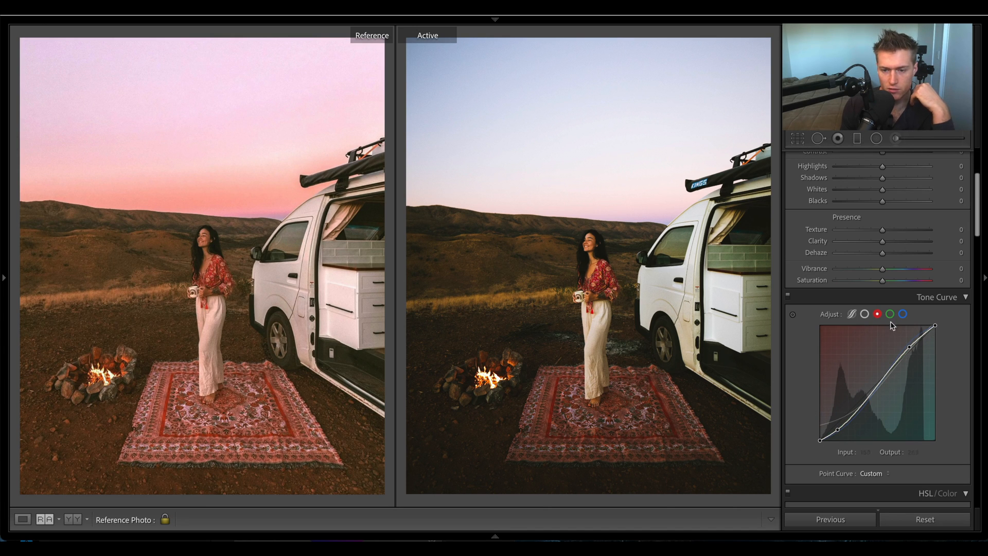
left_click(902, 314)
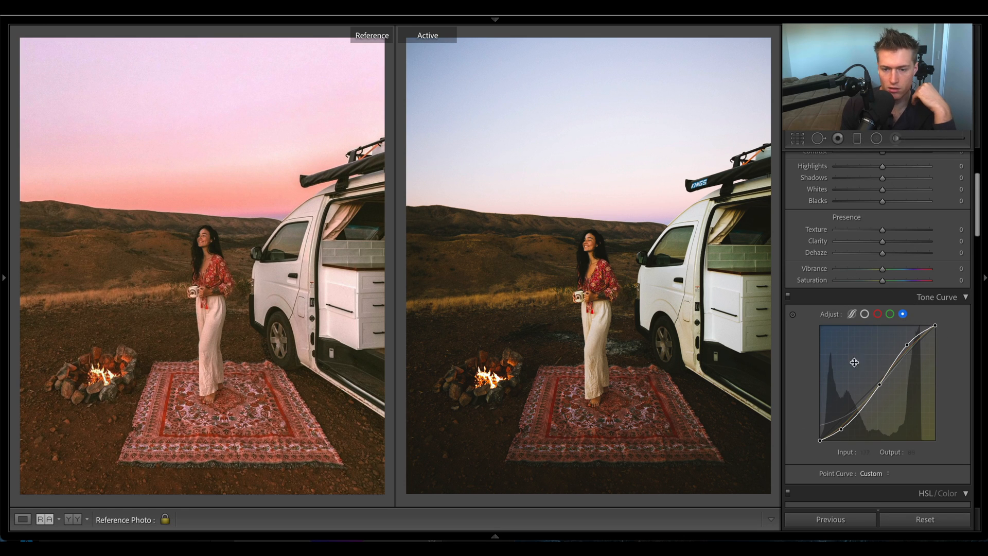
left_click(852, 314)
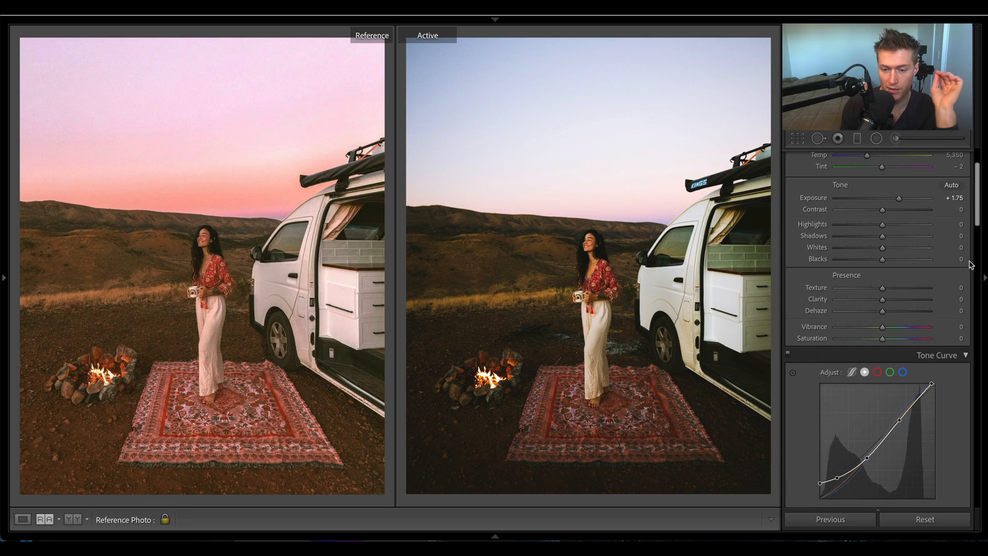
mouse_move(983, 333)
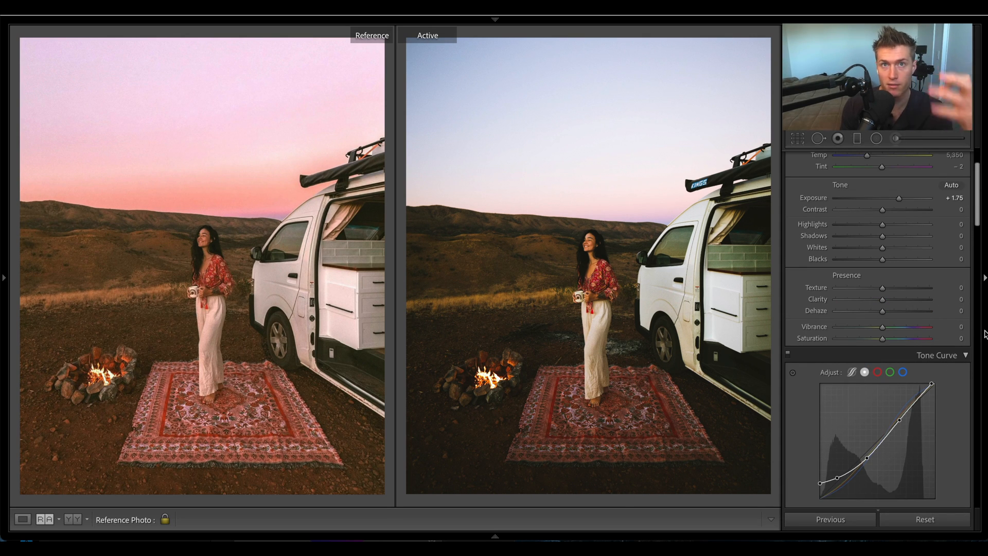
mouse_move(980, 219)
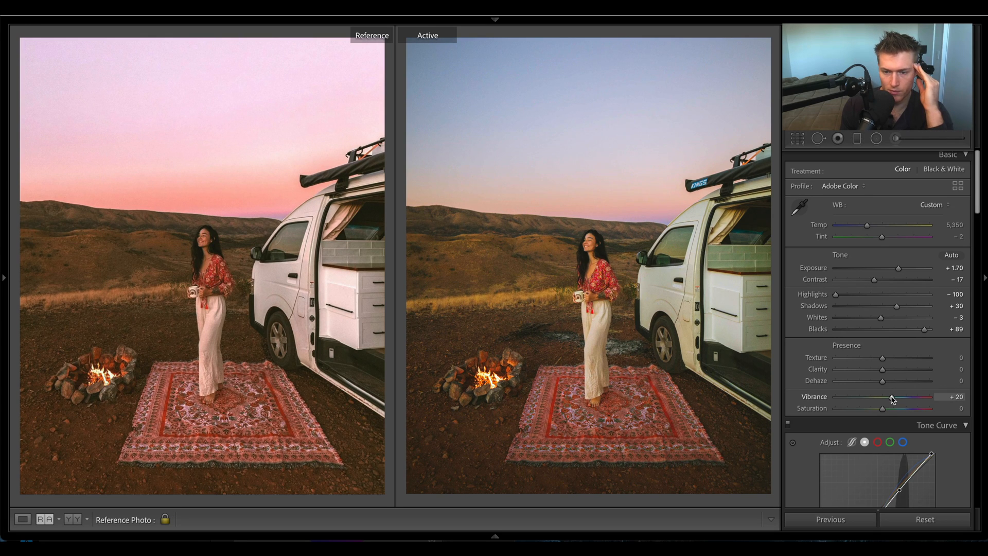
- Set Basic tones: Contrast -17, Highlights -100, Shadows +30, Blacks +89, Vibrance +20, Saturation +2
scroll("down", 3)
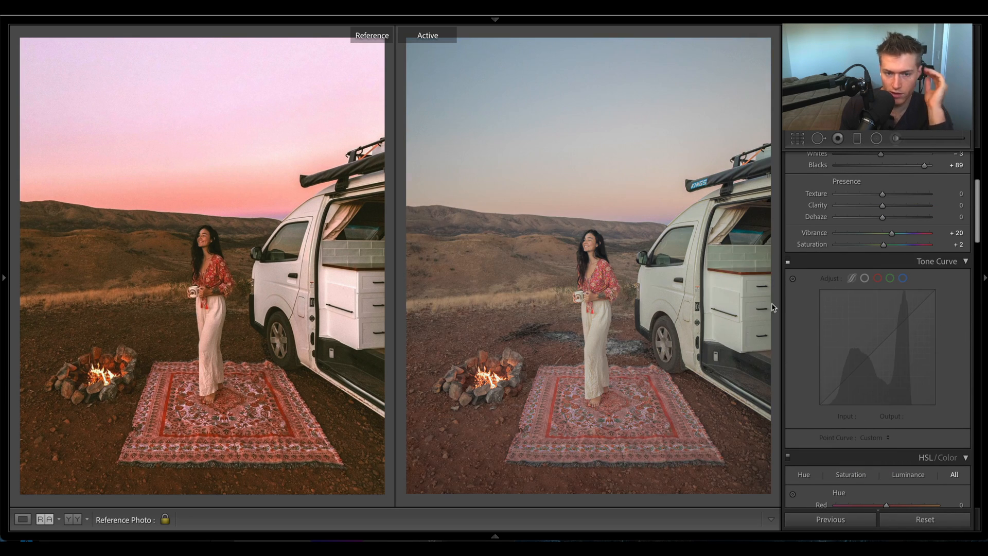
scroll("up", 3)
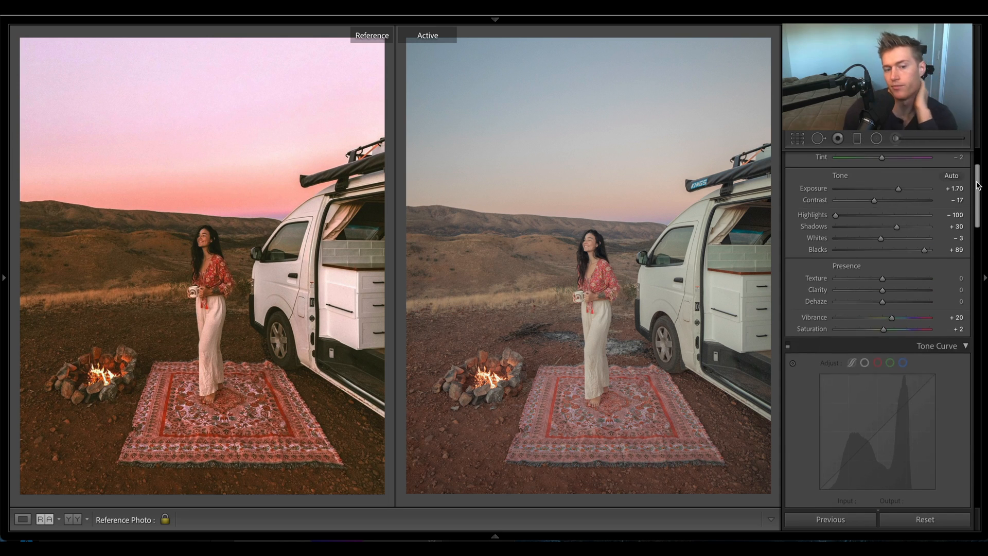
scroll("up", 3)
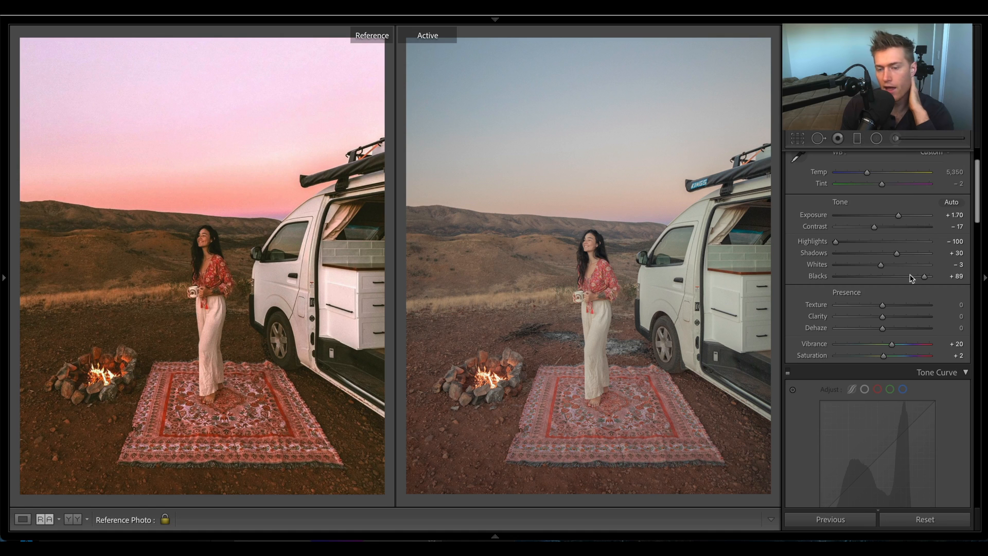
mouse_move(785, 375)
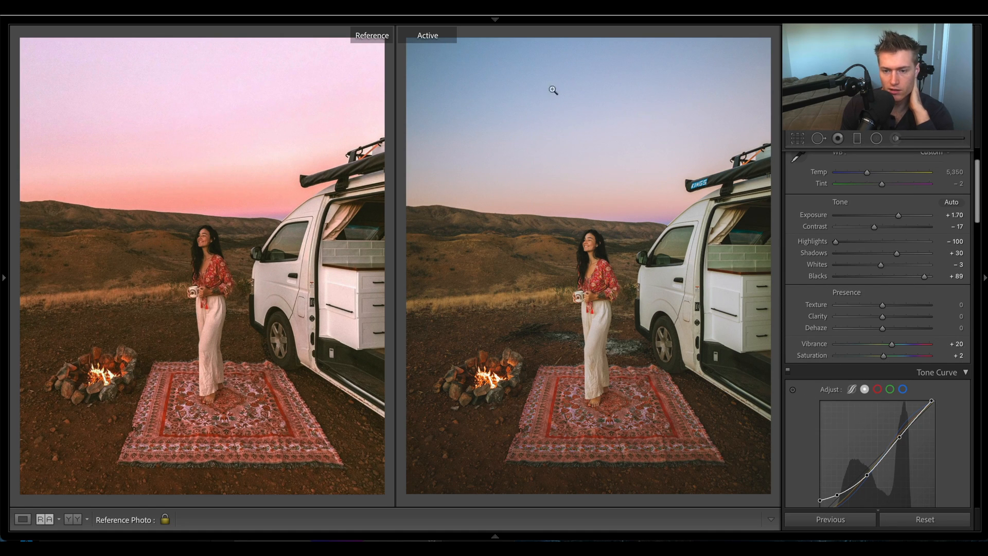
mouse_move(821, 436)
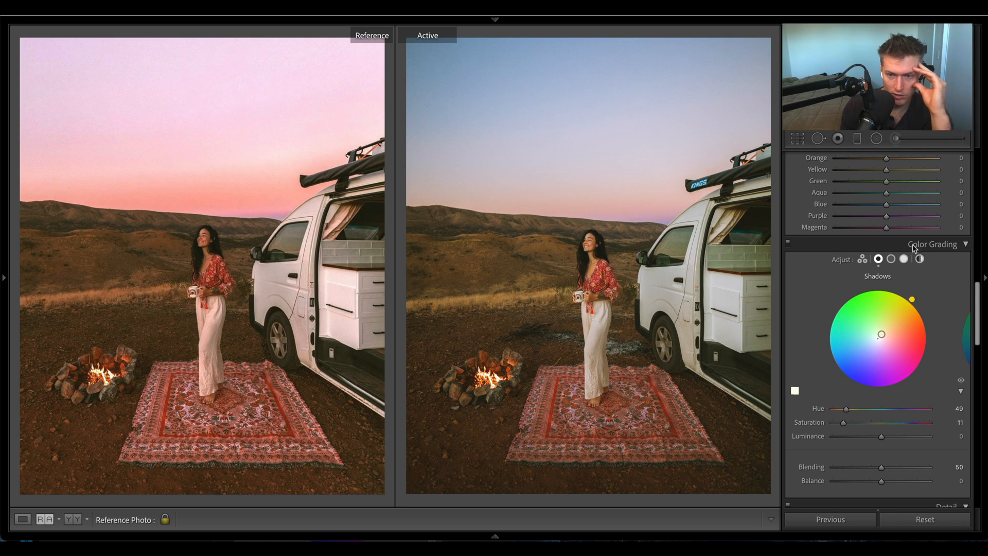
- Grade the Shadows with Hue 49 and Saturation 11 for a warm yellow-orange tint
left_click(903, 259)
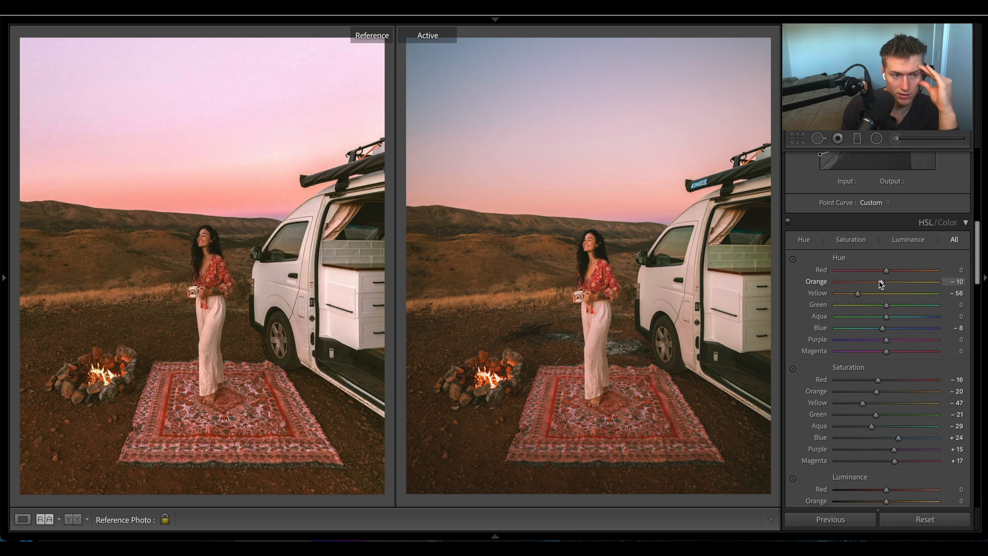
- Set HSL Yellow hue -38, Purple hue +28, Orange sat -32, Green sat -68, Blue sat +19
scroll("down", 3)
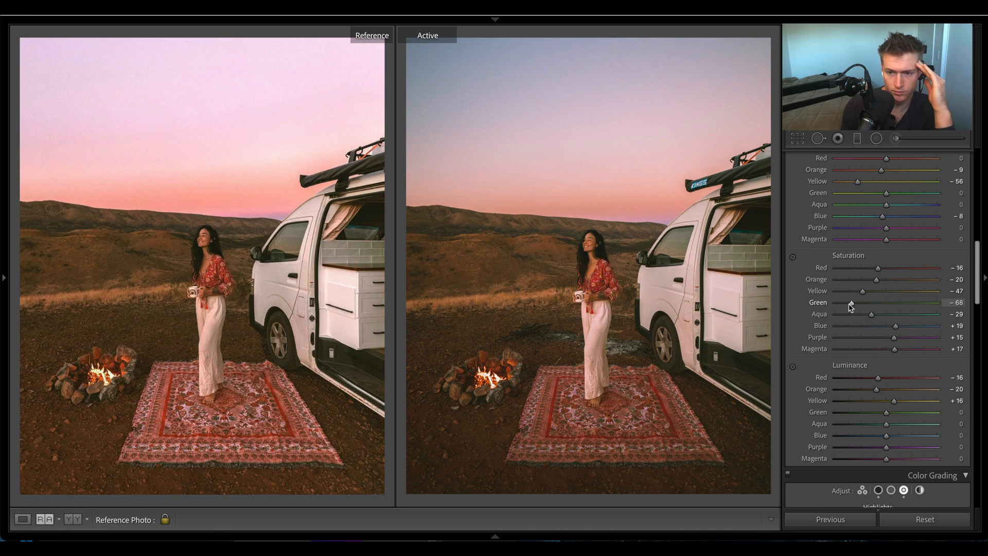
mouse_move(866, 294)
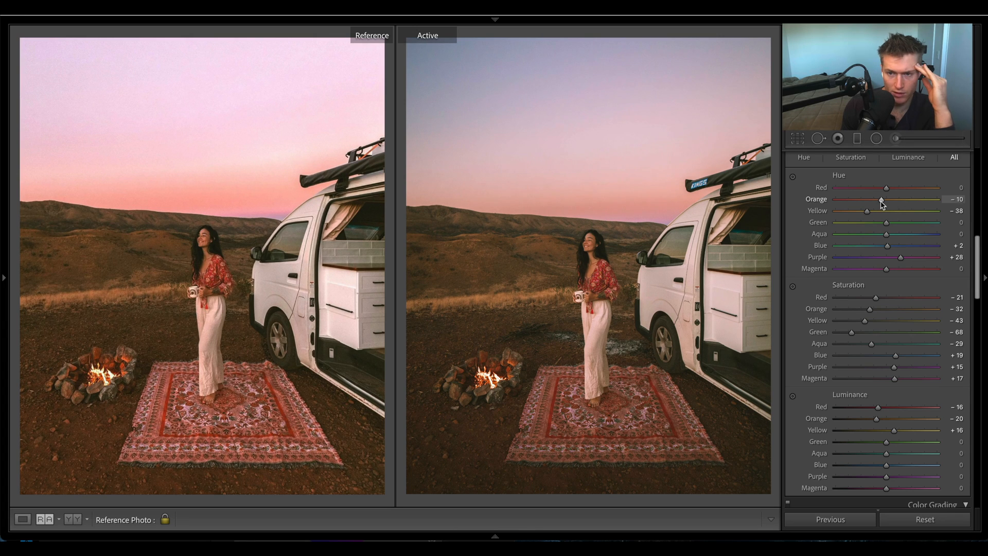
- Enable Profile Corrections for the Canon EF 16-35mm f/4L IS USM lens
scroll("up", 3)
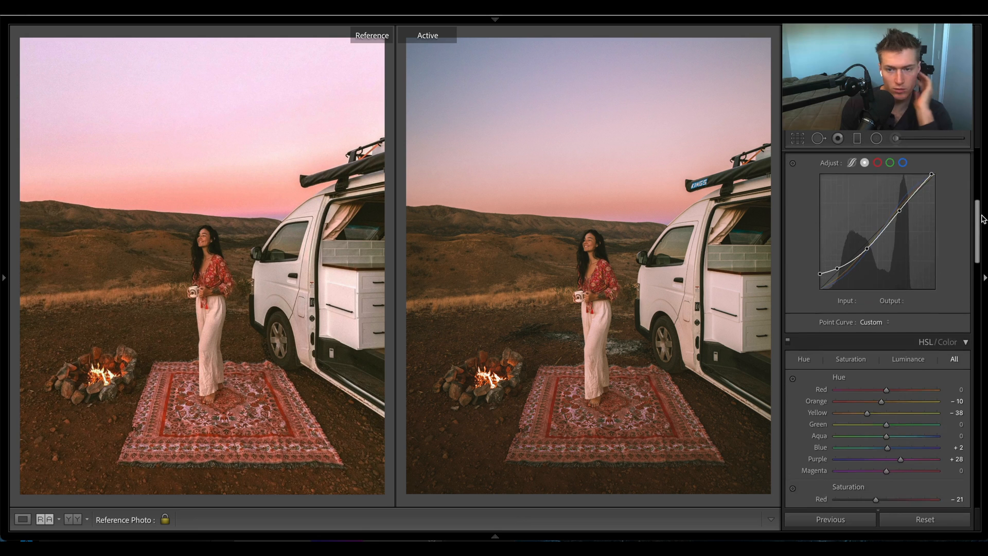
scroll("down", 3)
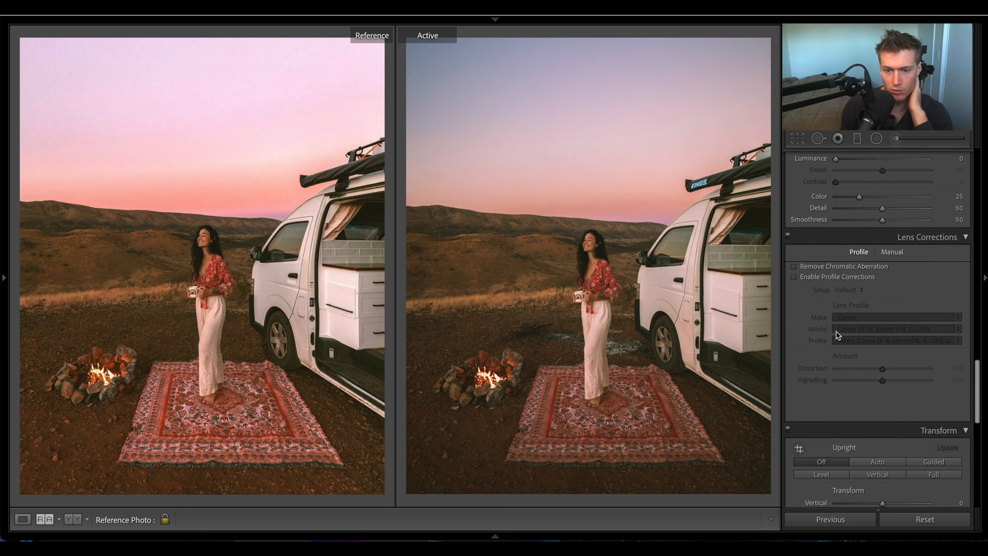
left_click(793, 277)
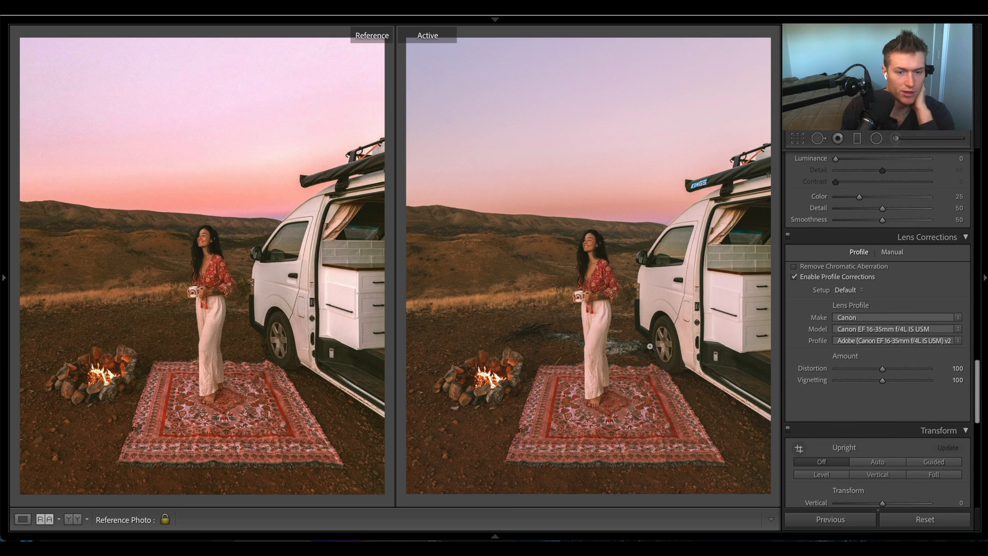
left_click(793, 275)
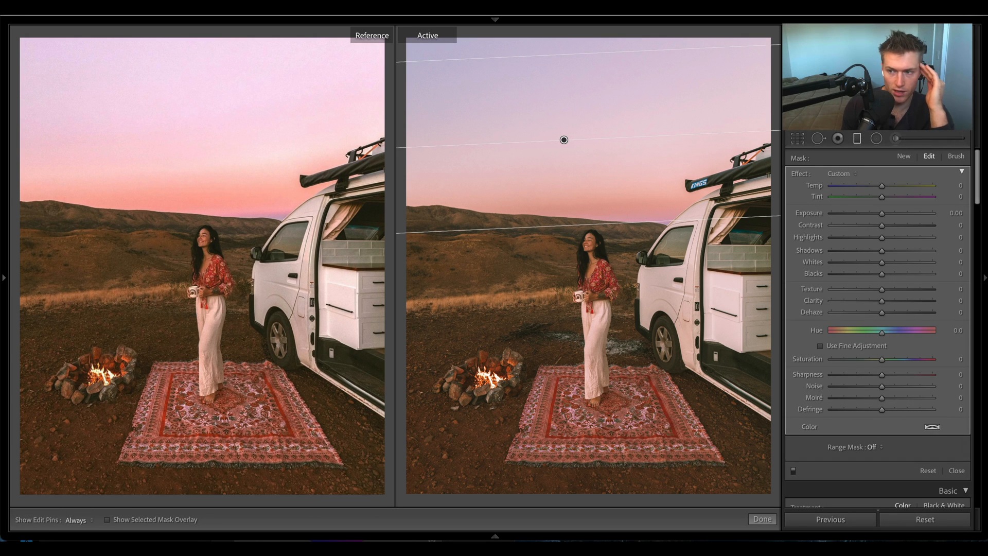
mouse_move(397, 77)
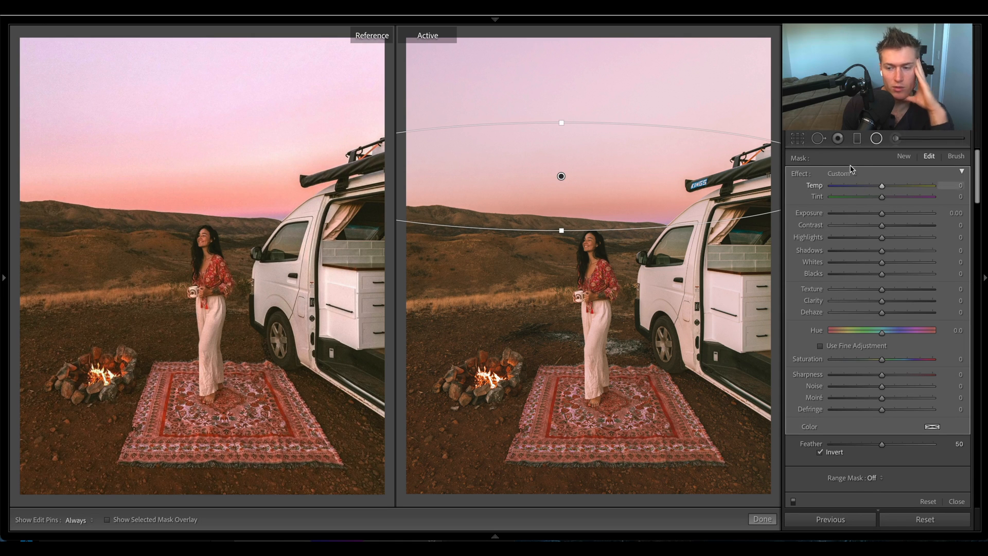
mouse_move(560, 184)
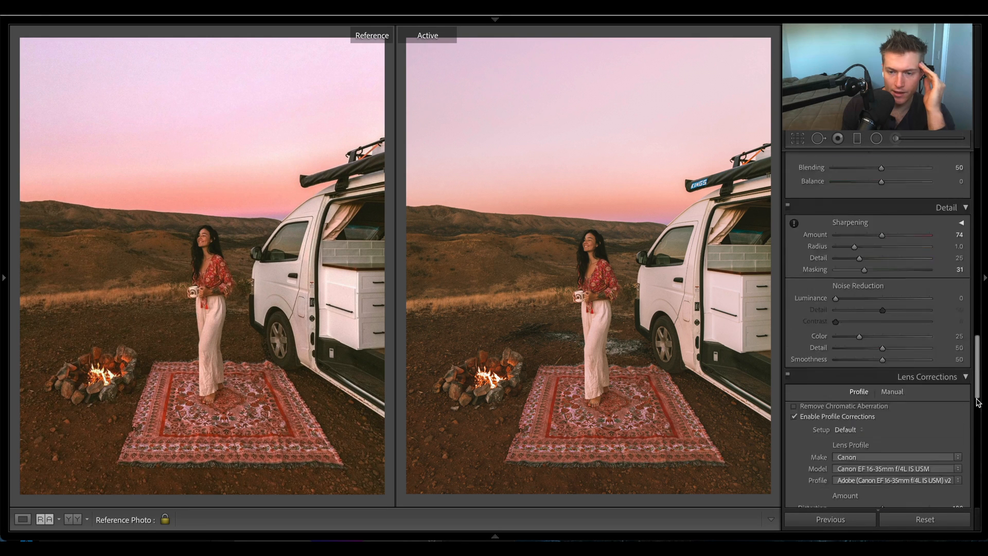
scroll("down", 3)
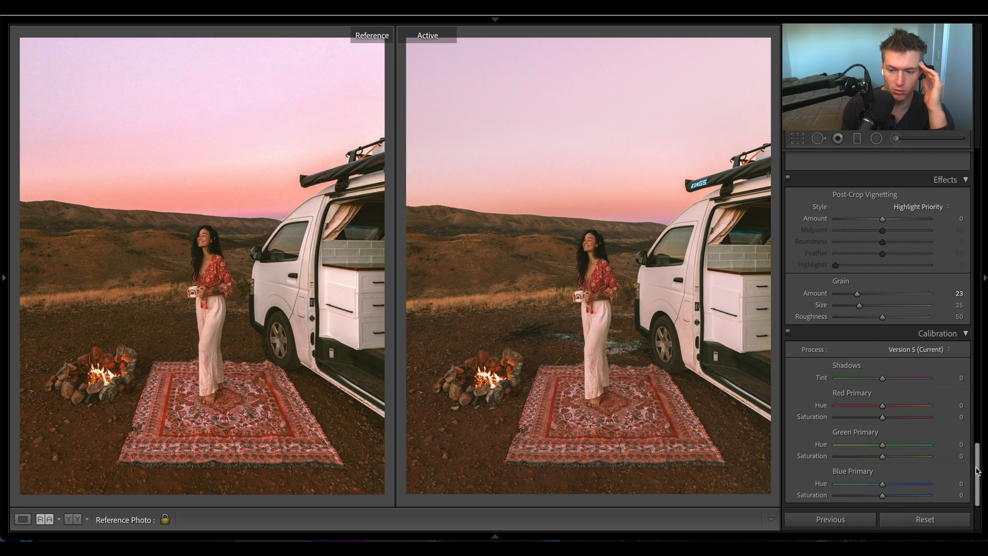
scroll("up", 3)
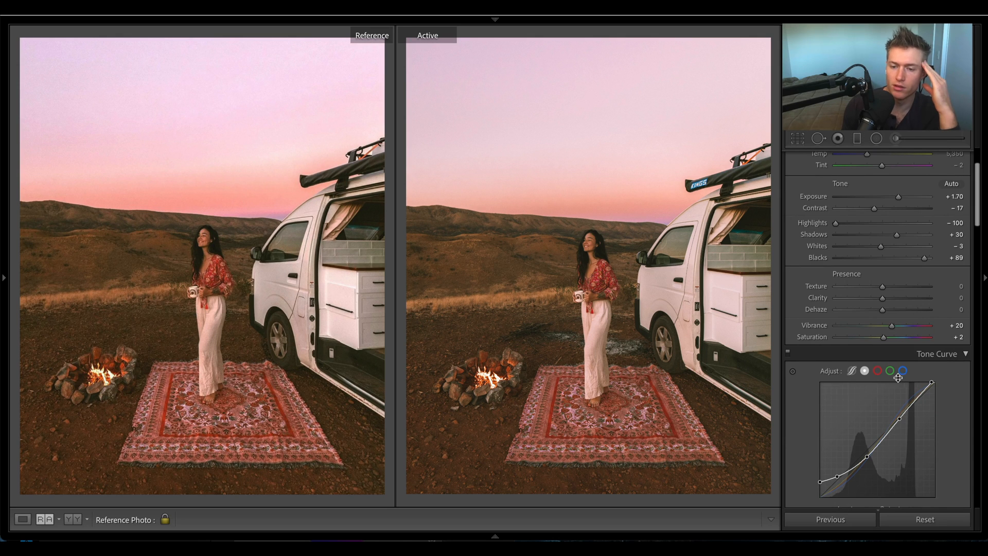
- Review the point curve and its red, green and blue channel curves without changing them
scroll("down", 3)
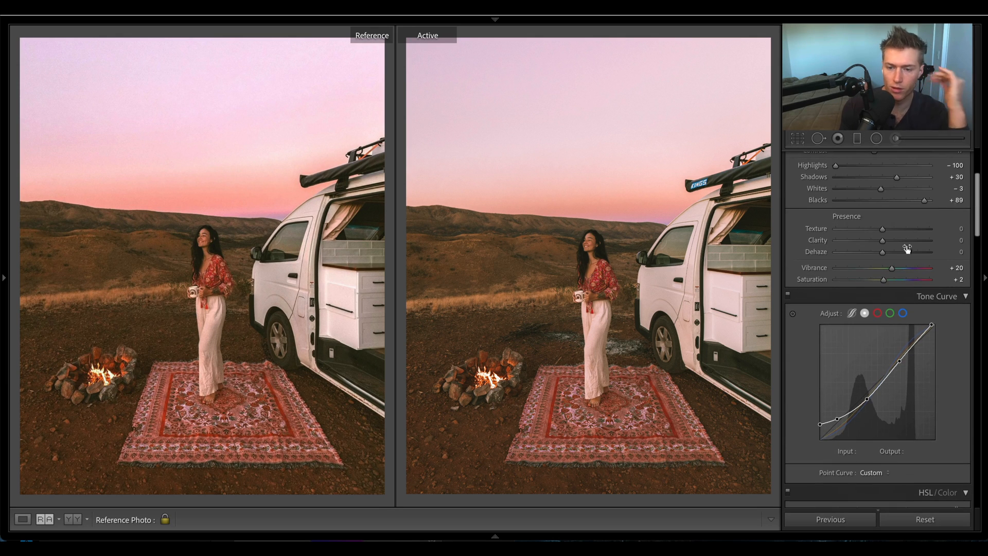
left_click(853, 312)
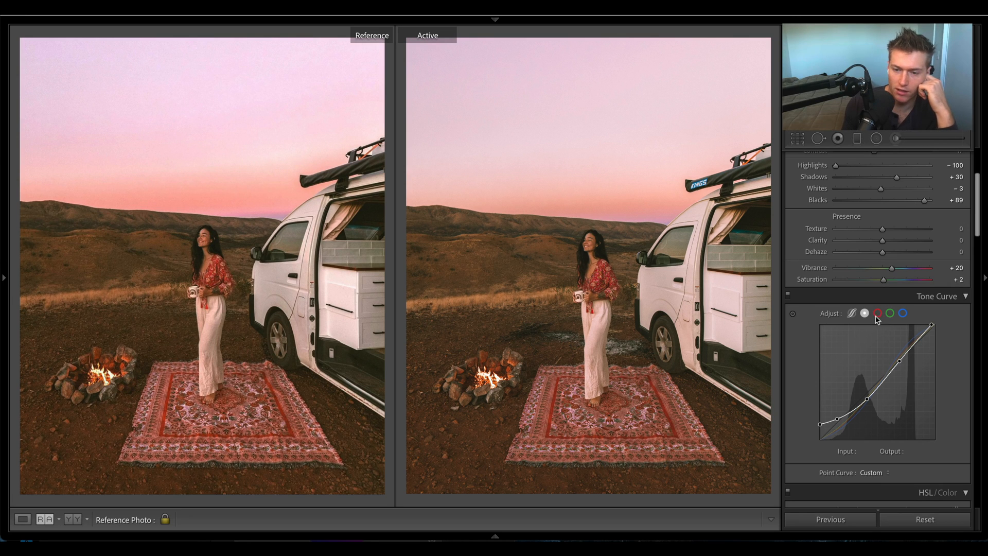
left_click(877, 313)
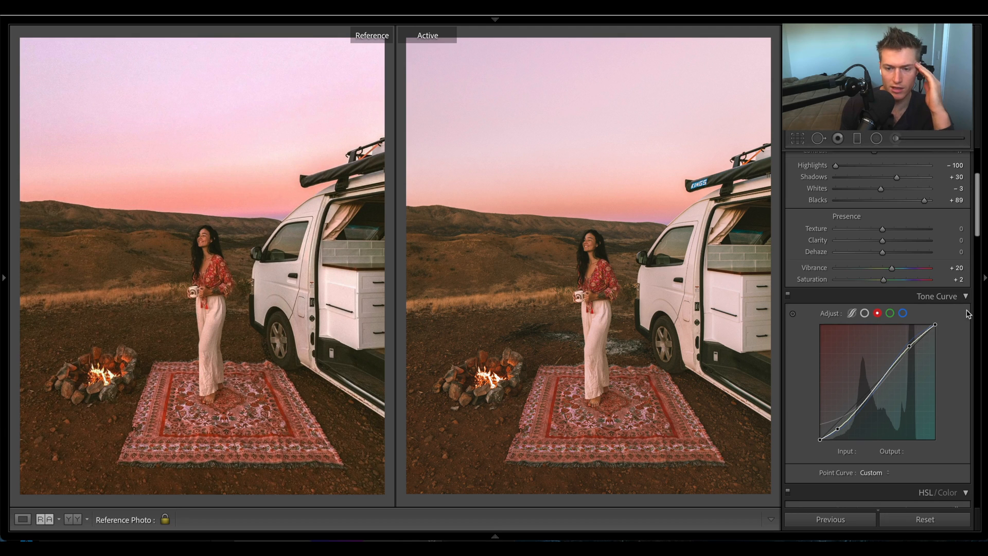
left_click(889, 312)
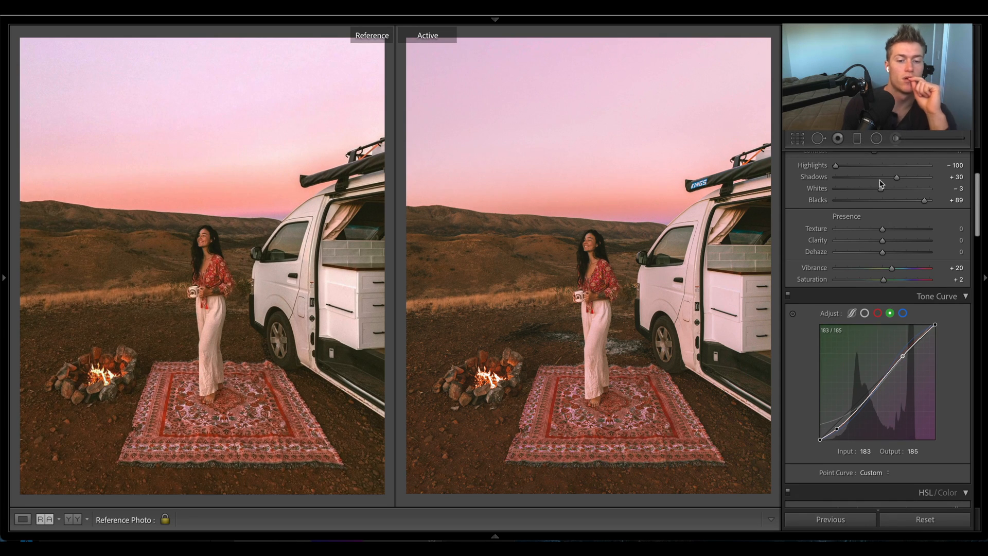
mouse_move(972, 415)
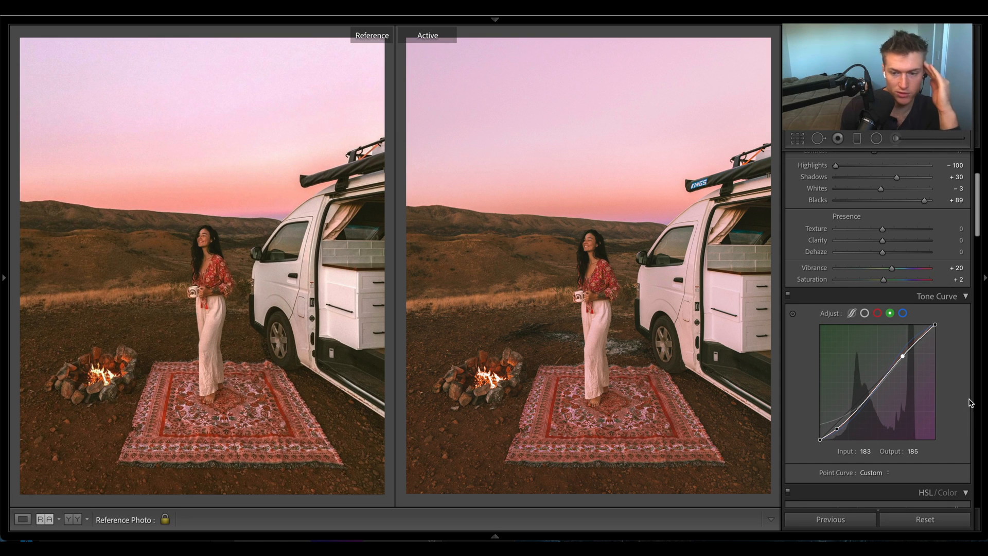
left_click(902, 313)
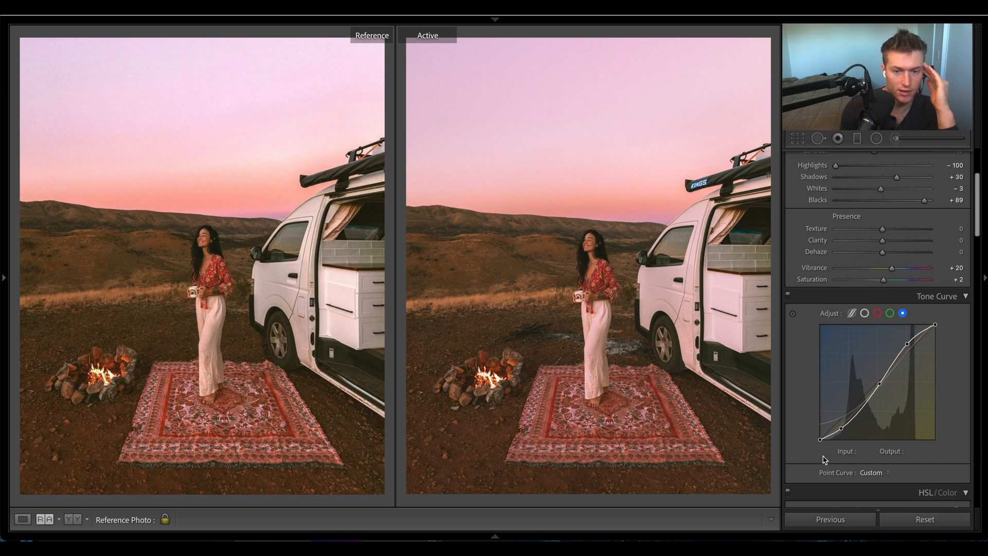
left_click(888, 312)
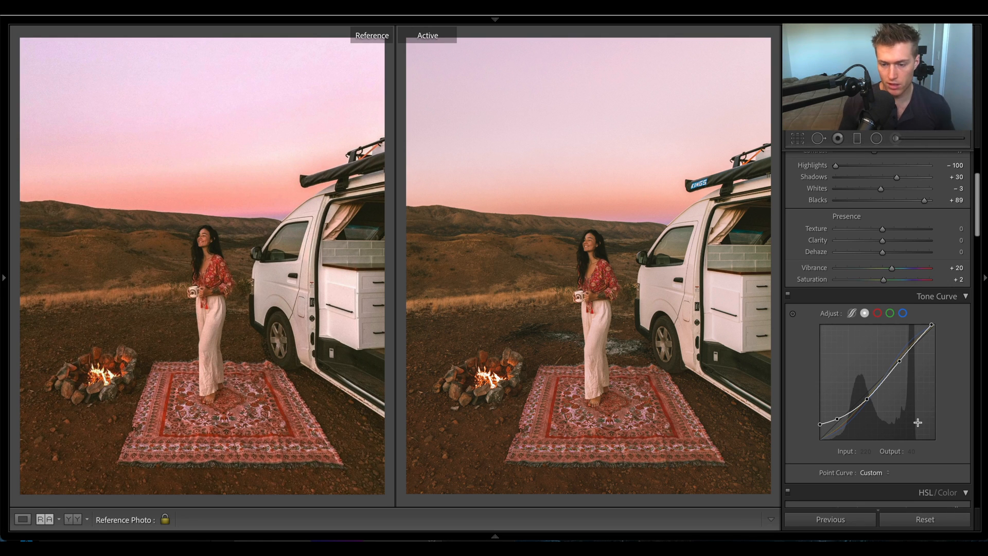
mouse_move(826, 302)
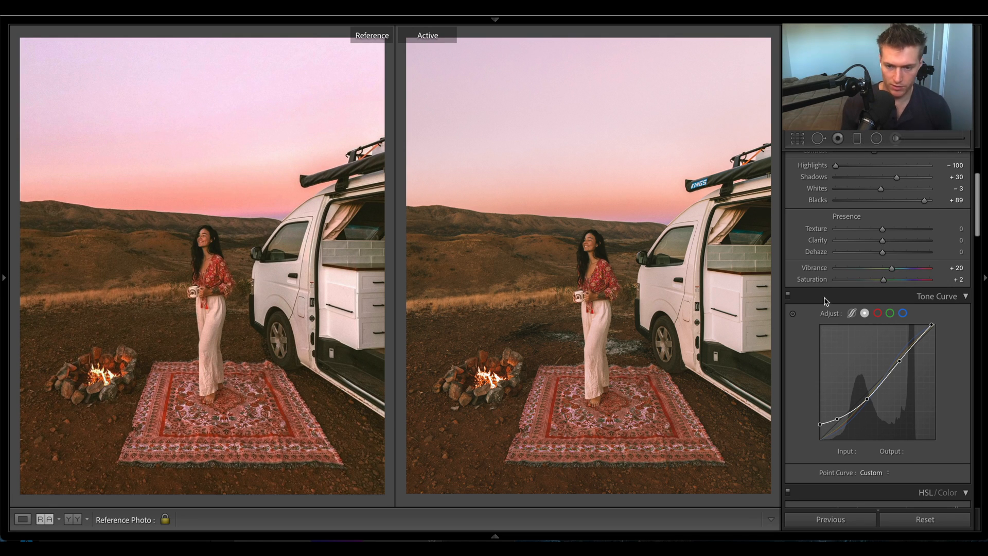
scroll("up", 3)
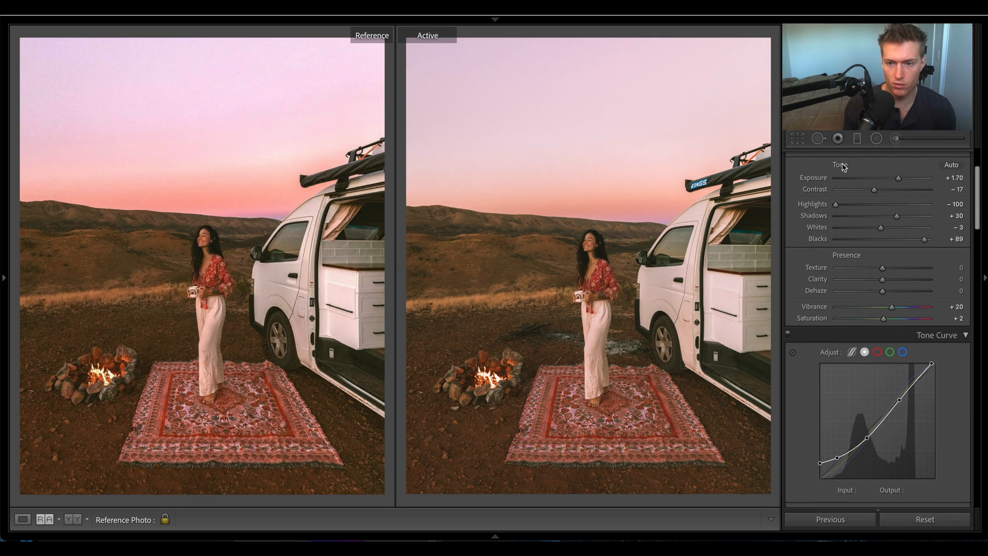
mouse_move(919, 429)
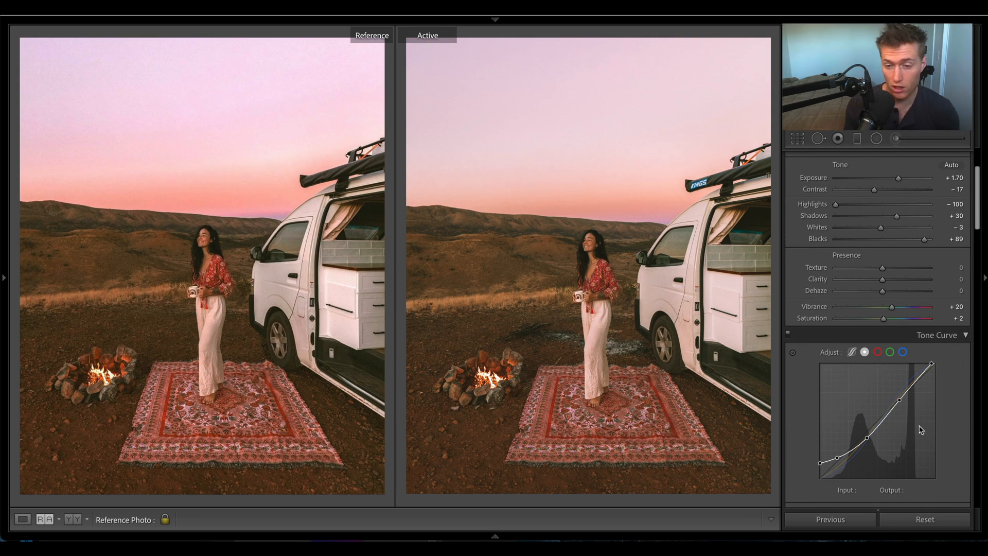
mouse_move(843, 169)
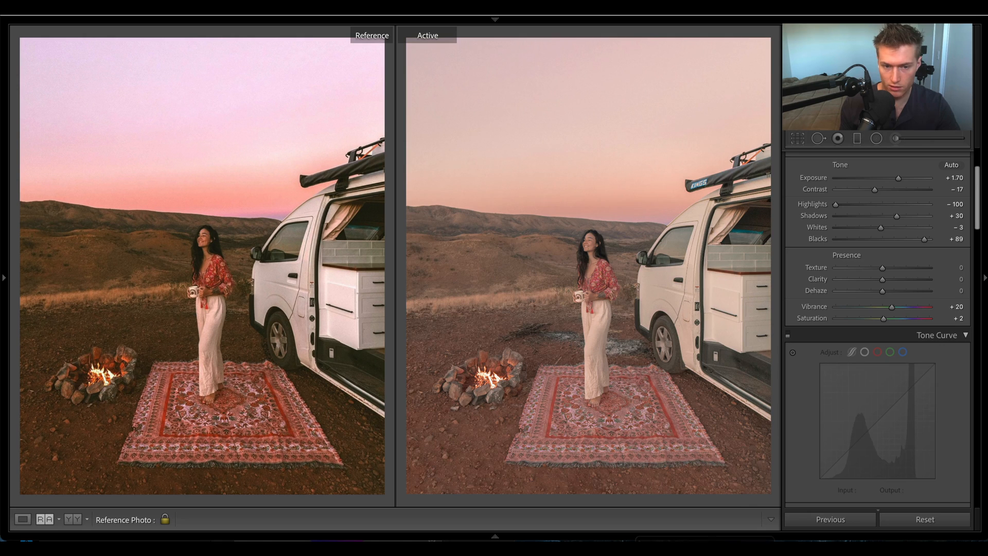
scroll("up", 3)
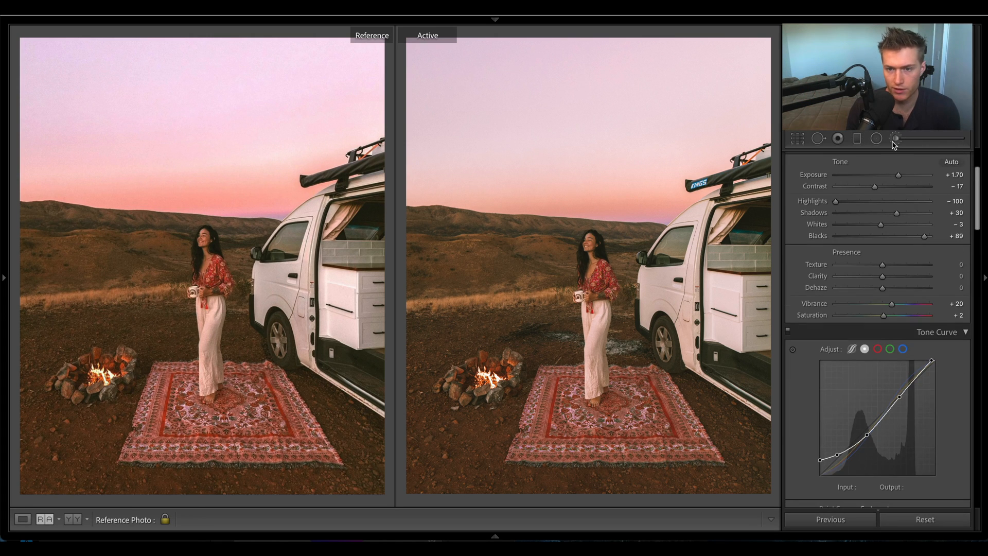
- Grade Highlights Hue 29, Saturation 40, then place a graduated filter over the sky
left_click(892, 138)
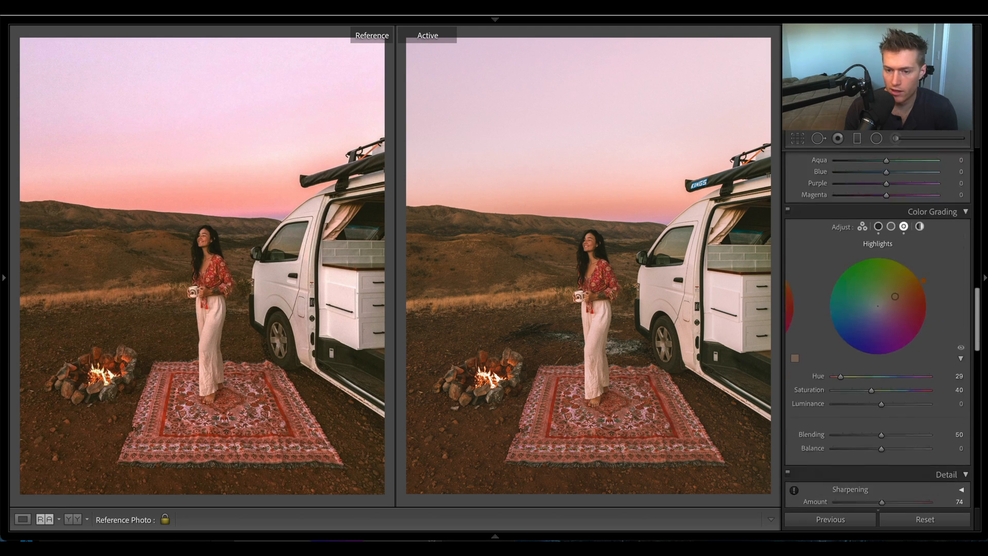
scroll("up", 3)
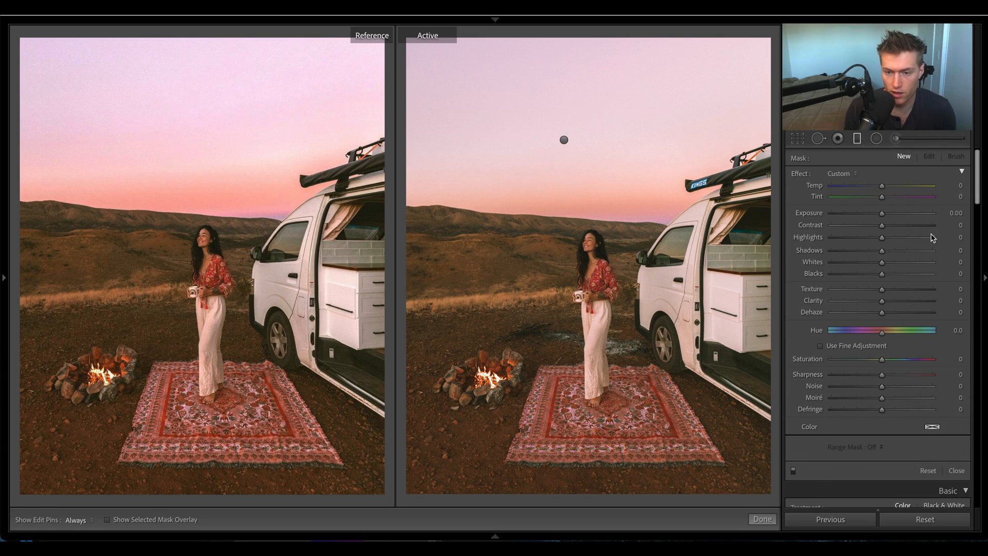
- Give the sky gradient Temp +13, Tint +21, Exposure +0.22 and Saturation +30
left_click(927, 157)
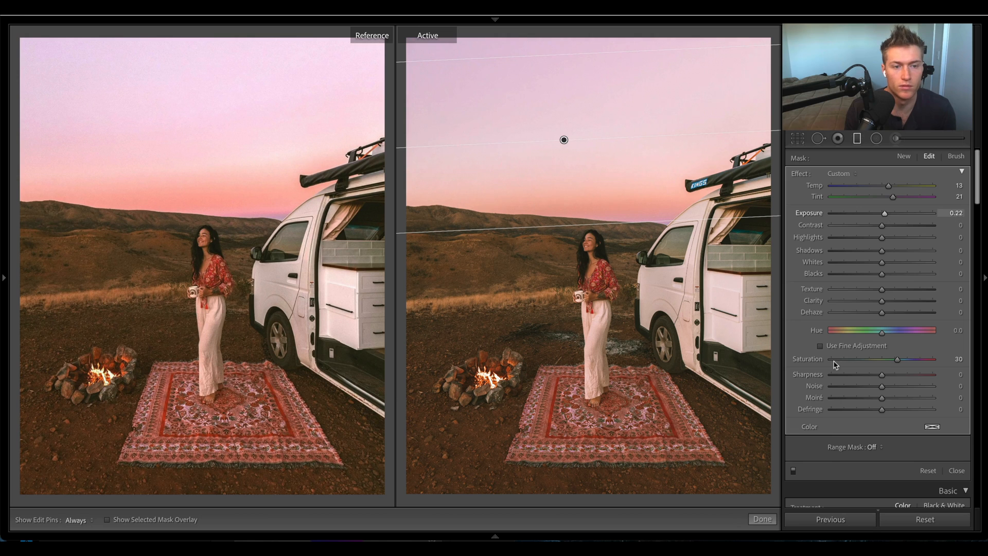
left_click(954, 471)
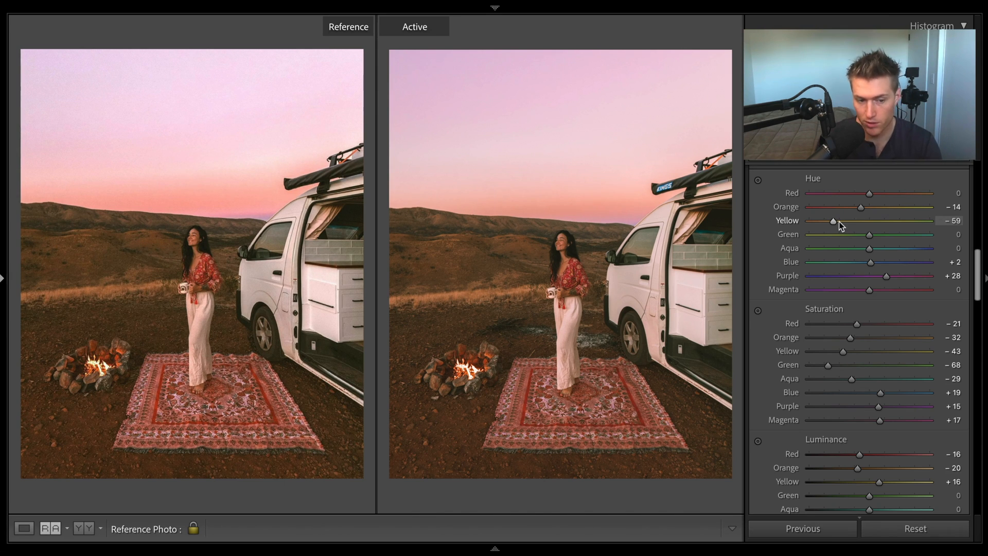
mouse_move(863, 210)
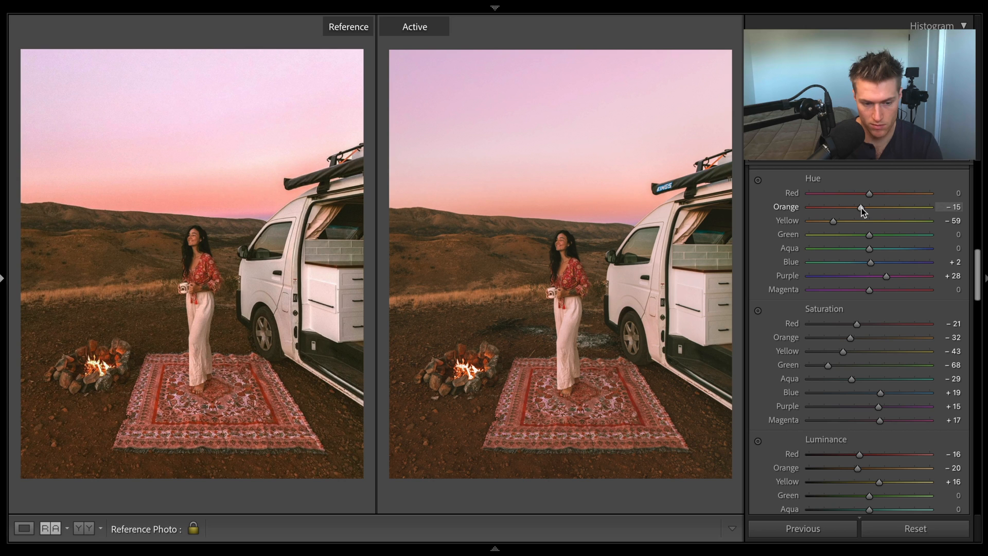
- Set Yellow hue to -59 and fine-tune Orange hue to about -12
left_click_drag(859, 207, 864, 207)
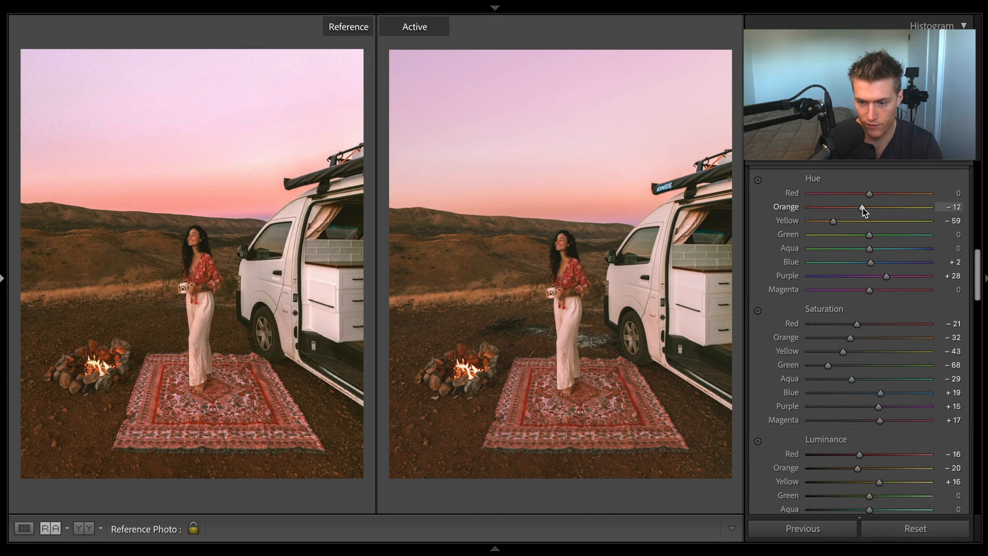
left_click_drag(862, 207, 860, 207)
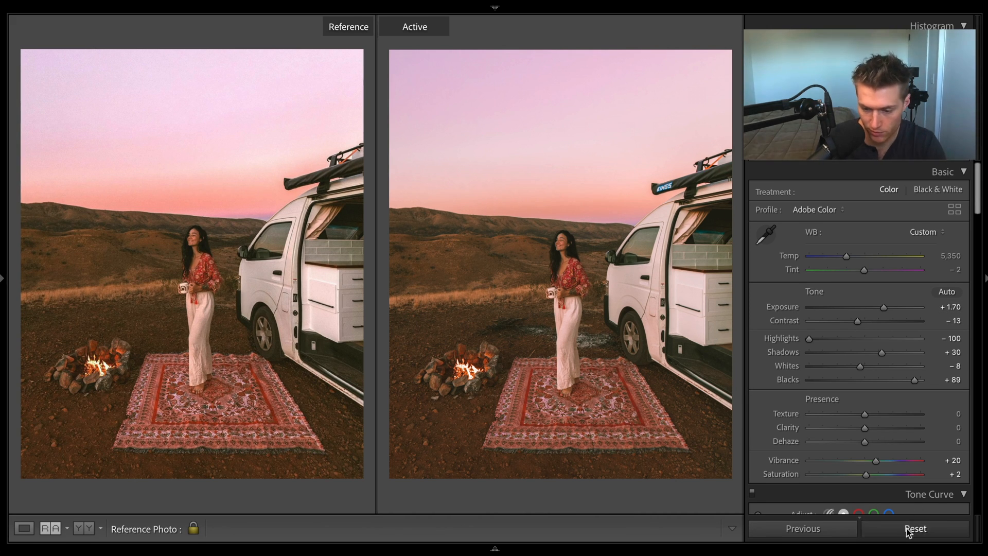
- Reset the photo to view the original, then undo with Ctrl+Z to restore the edit
left_click(914, 528)
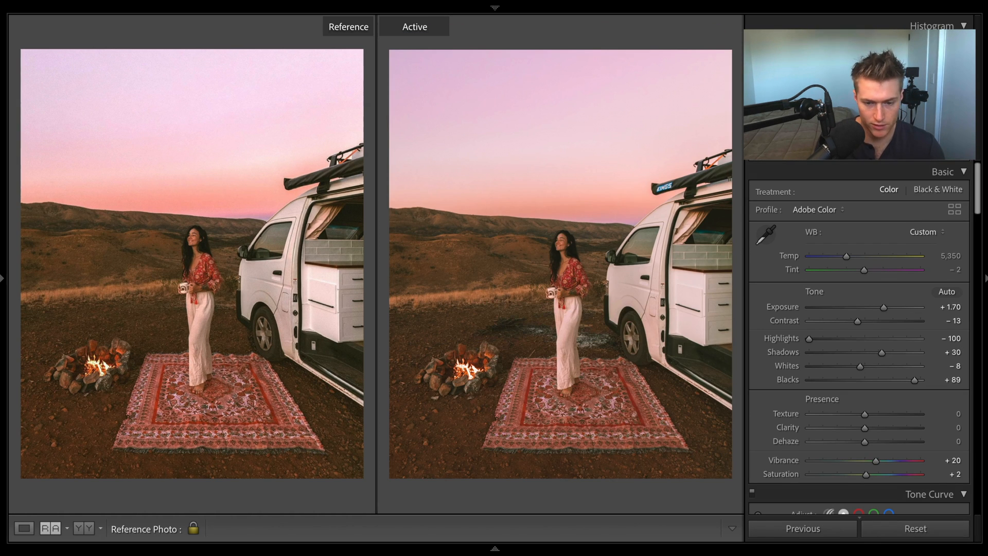
left_click(913, 527)
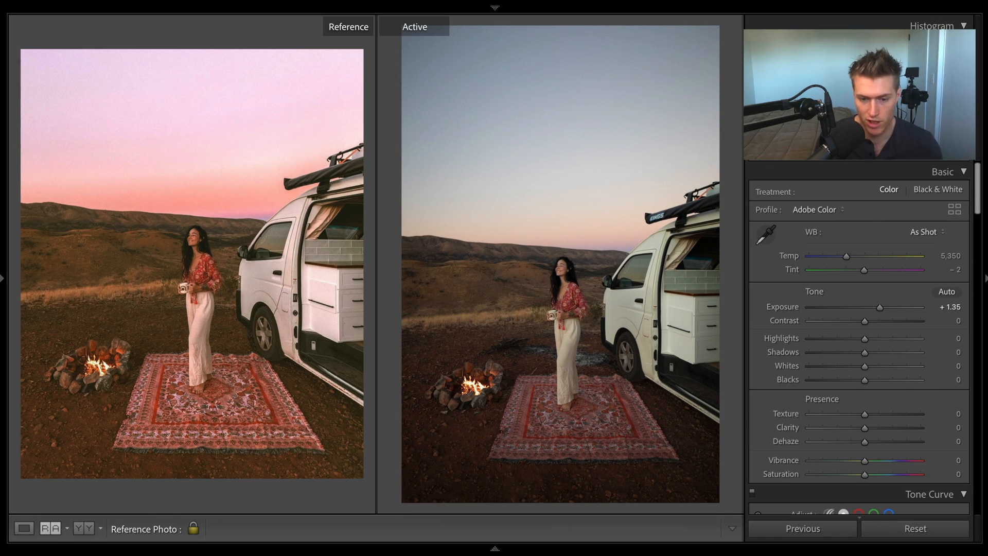
key("ctrl+z")
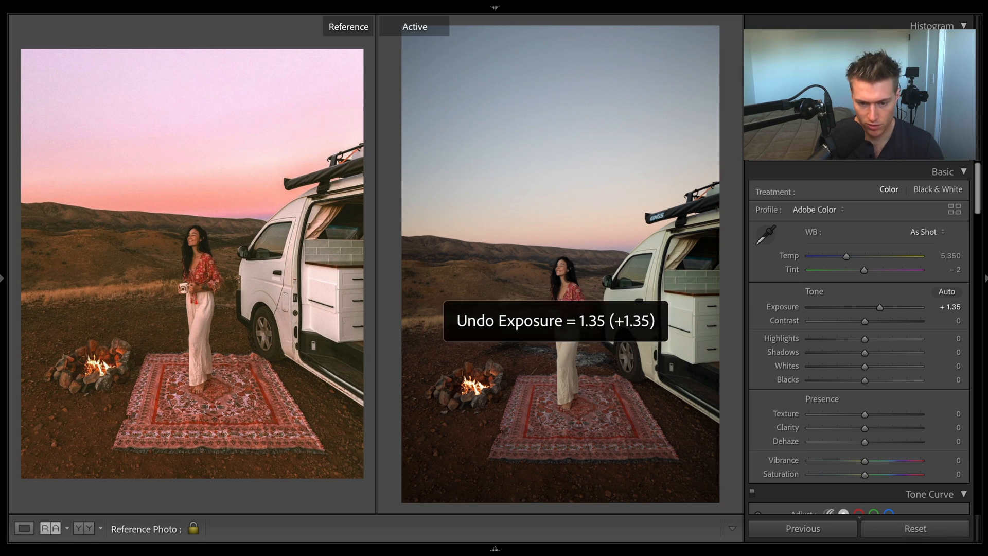
key("ctrl+z")
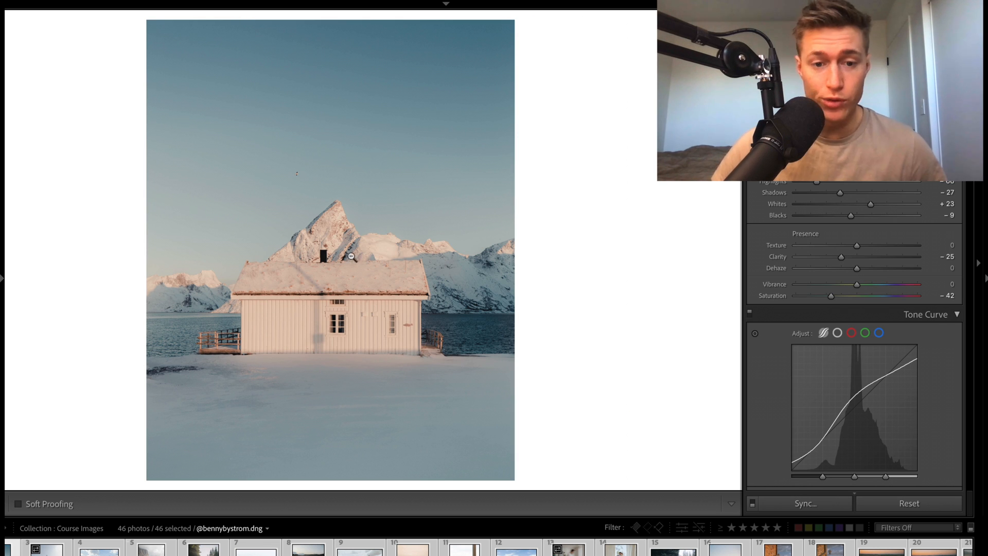
- Review the lakeside dock photo's Basic and Tone Curve settings, including clarity −19
scroll("down", 3)
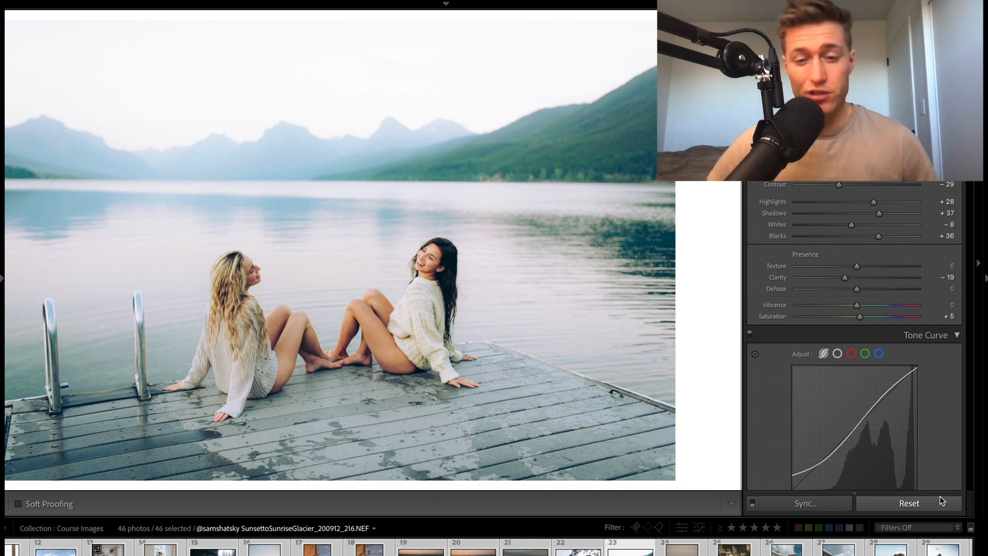
left_click(907, 503)
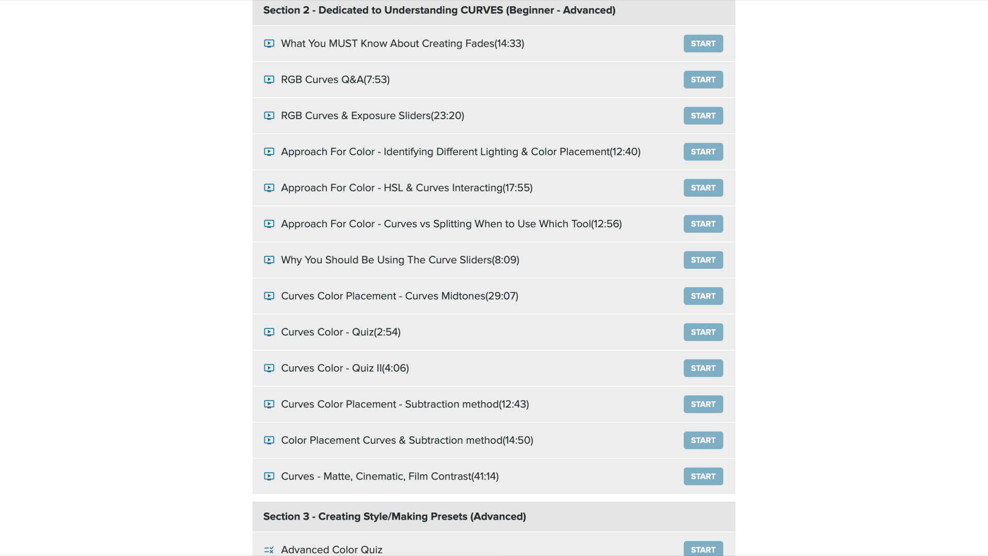
- Scroll the curriculum past Section 3 and the Guest Editor list down to Section 5's editing tutorials
scroll("down", 3)
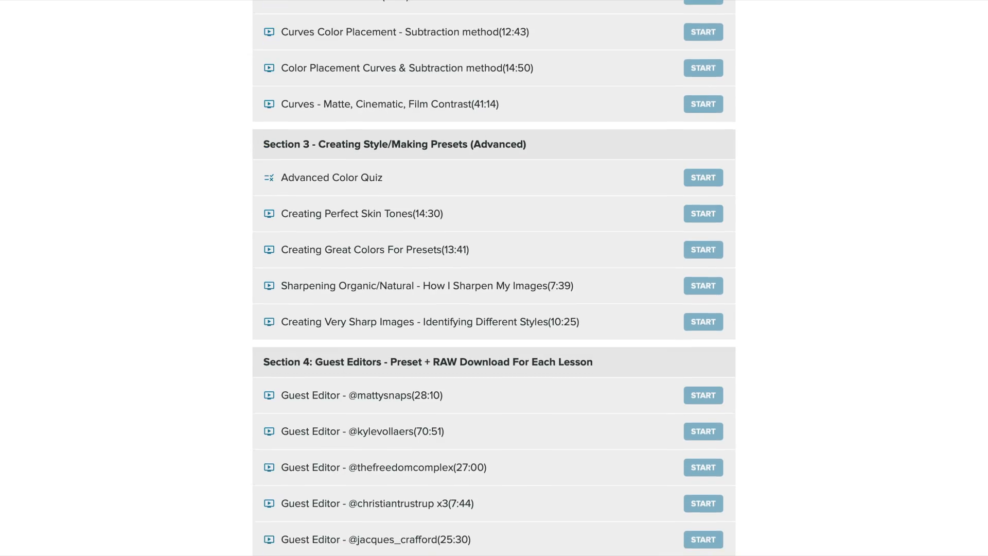
scroll("down", 3)
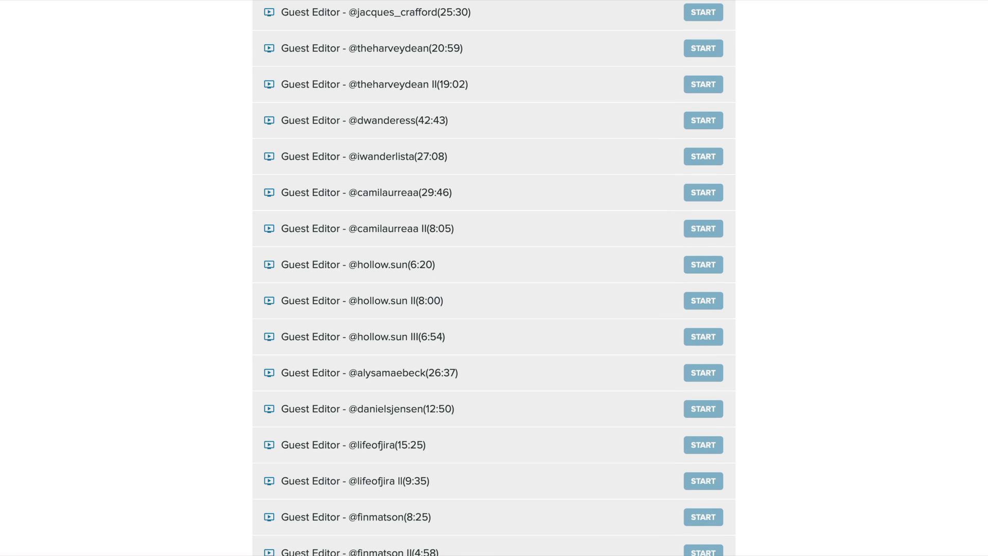
scroll("down", 3)
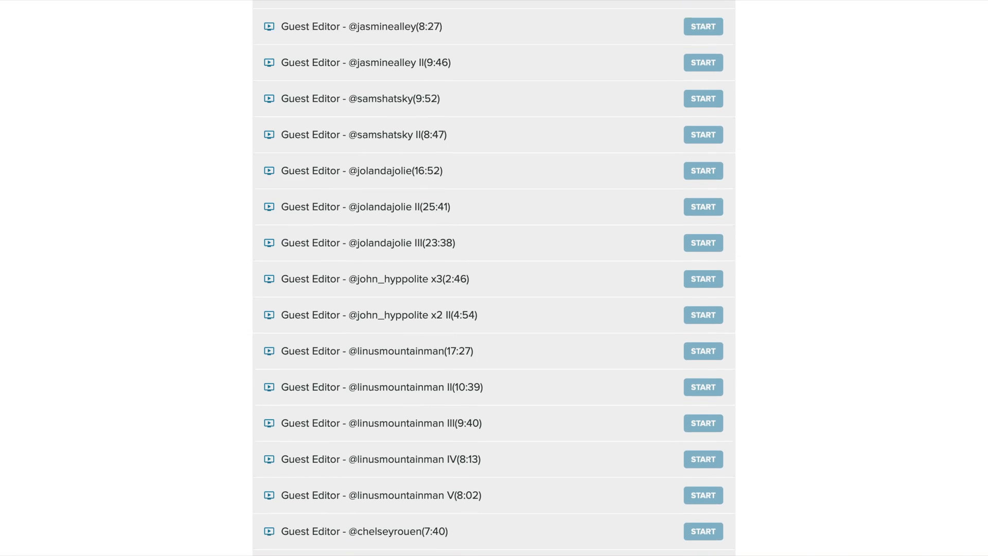
scroll("down", 3)
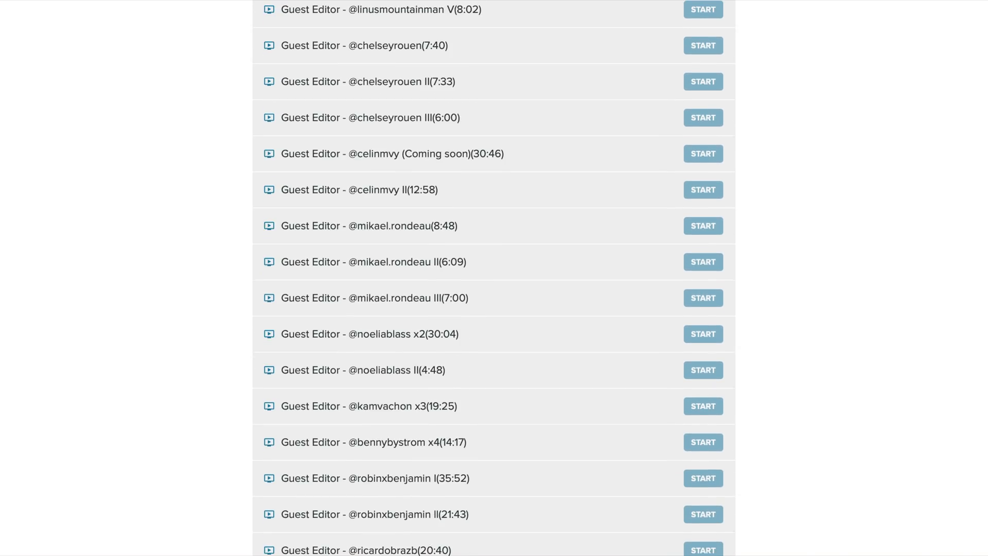
scroll("down", 3)
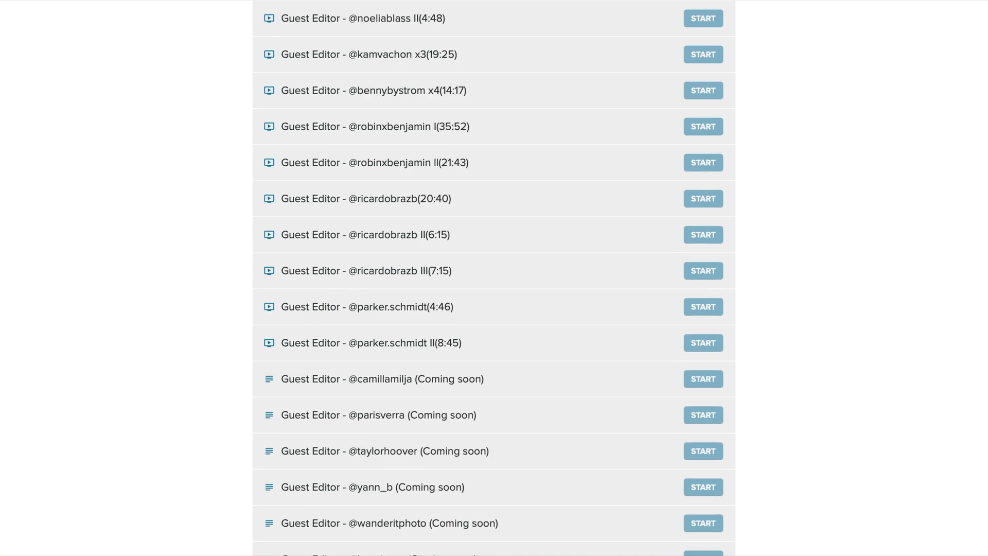
scroll("down", 3)
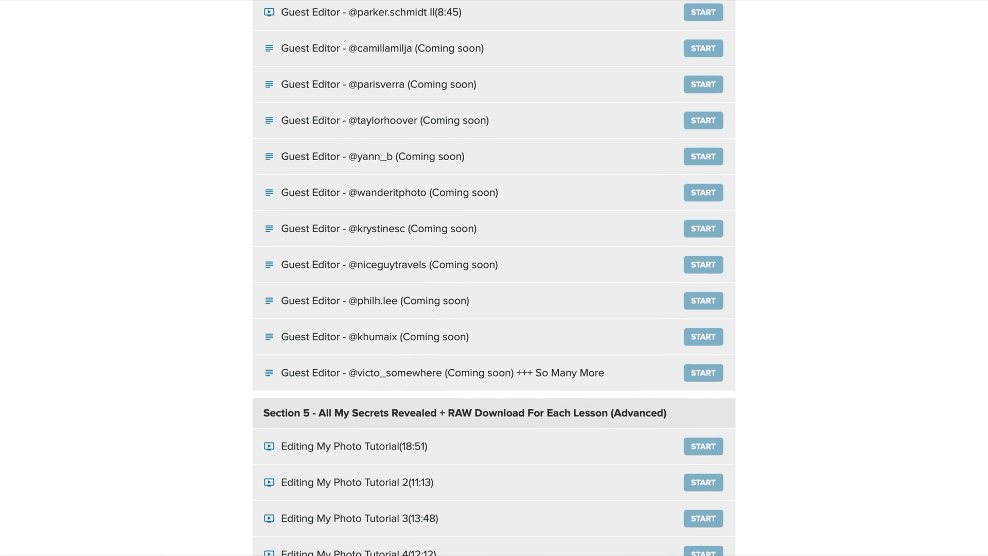